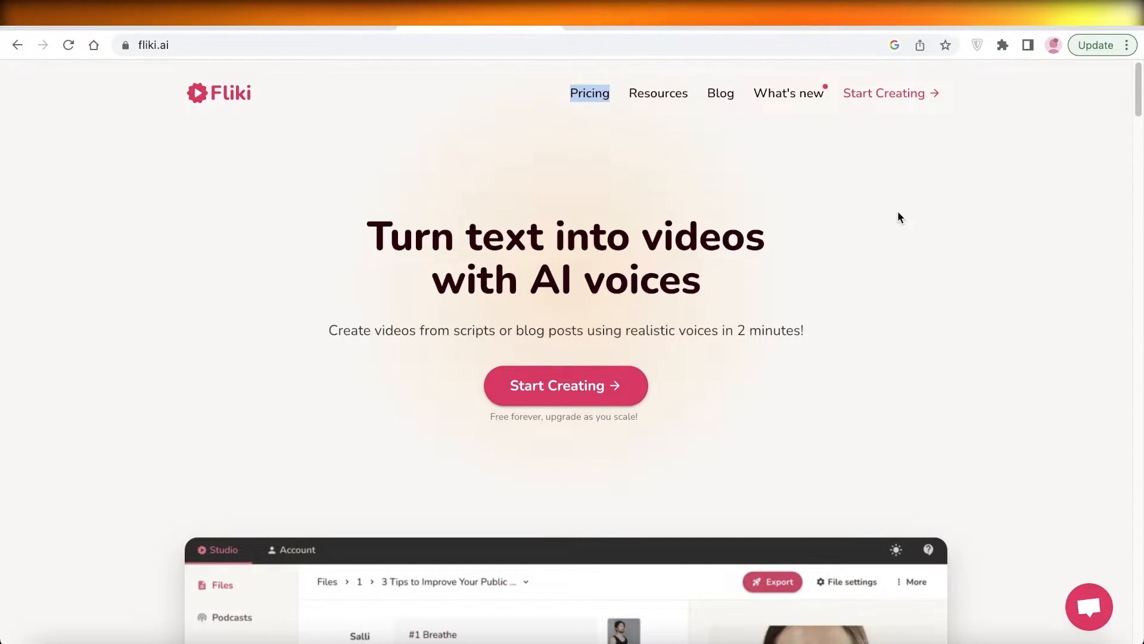
mouse_move(889, 215)
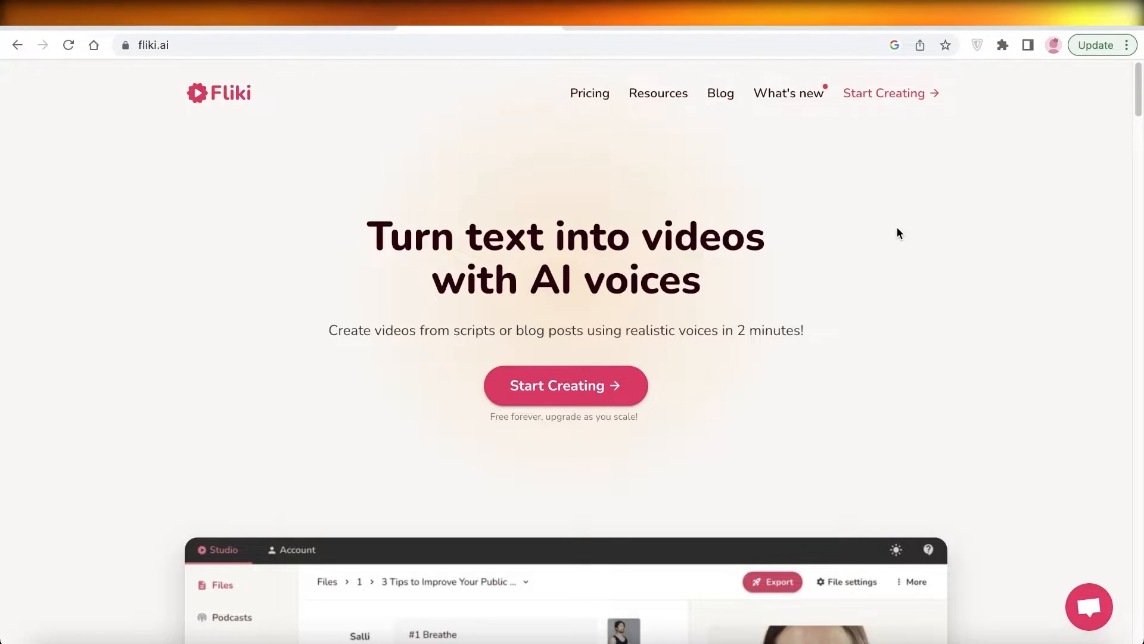
Step: Start creating from the Fliki homepage and sign in with a Google account
scroll(down, 3)
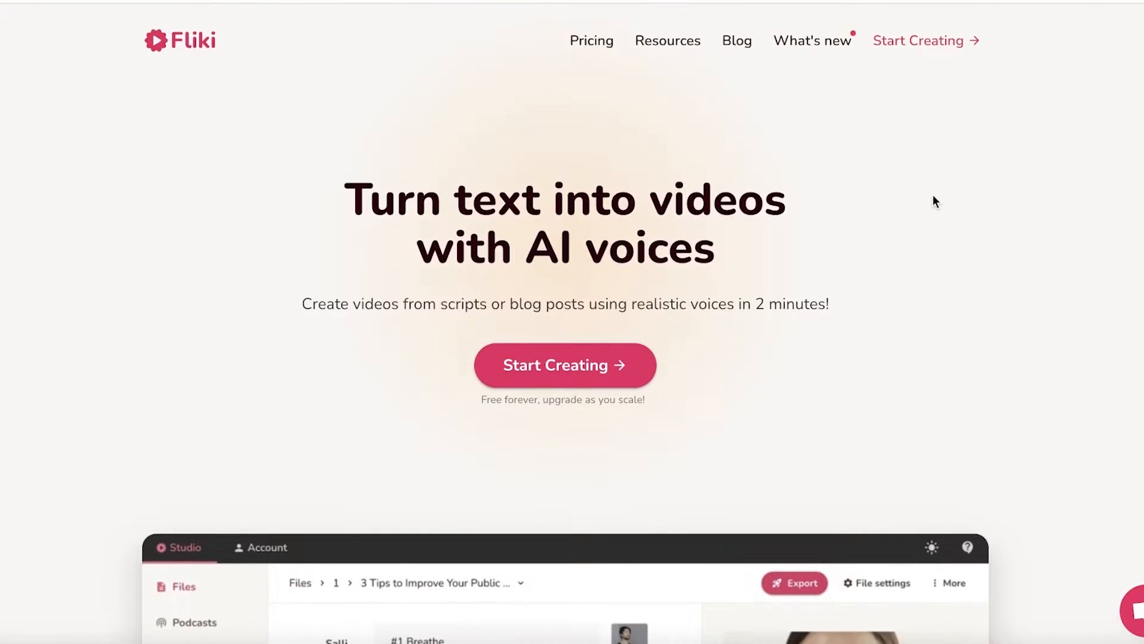
scroll(down, 3)
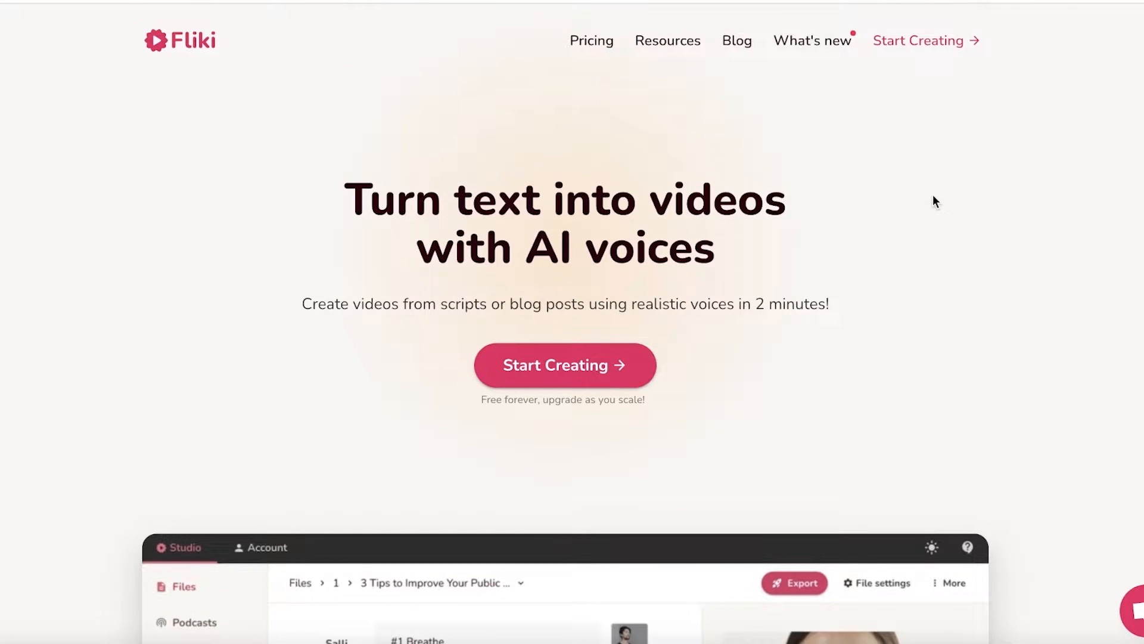
scroll(down, 3)
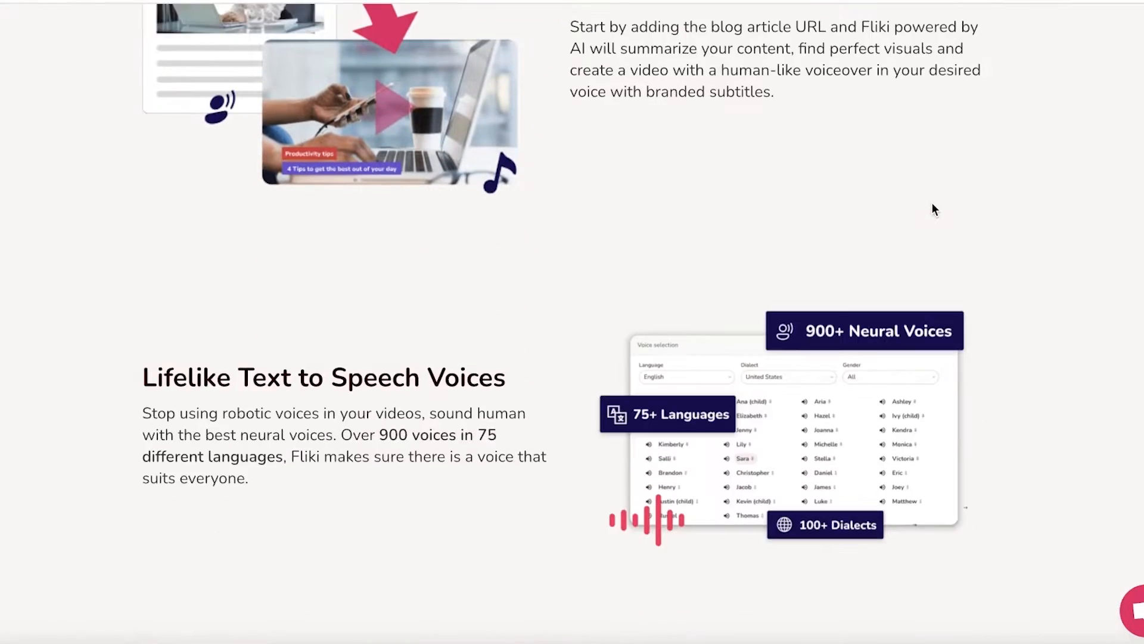
scroll(down, 3)
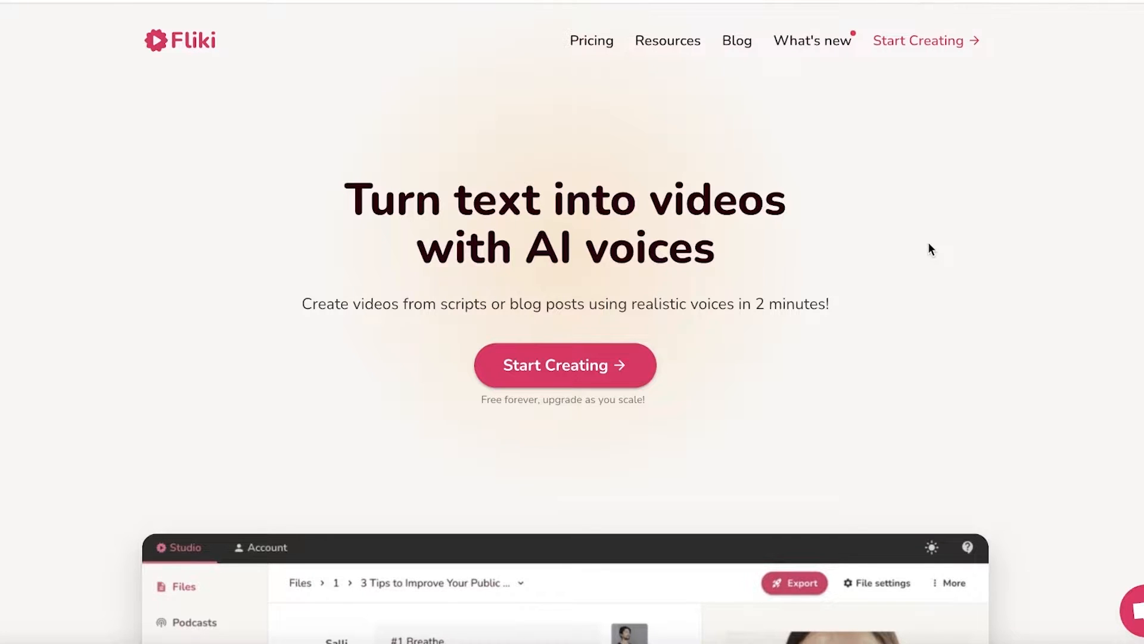
mouse_move(573, 379)
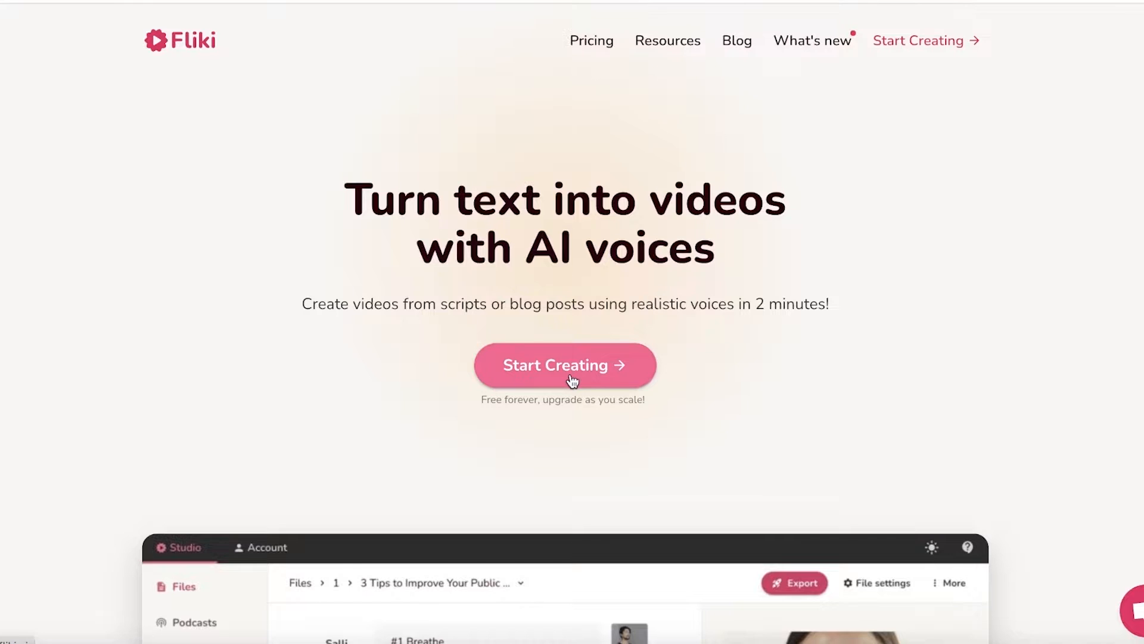
click(565, 364)
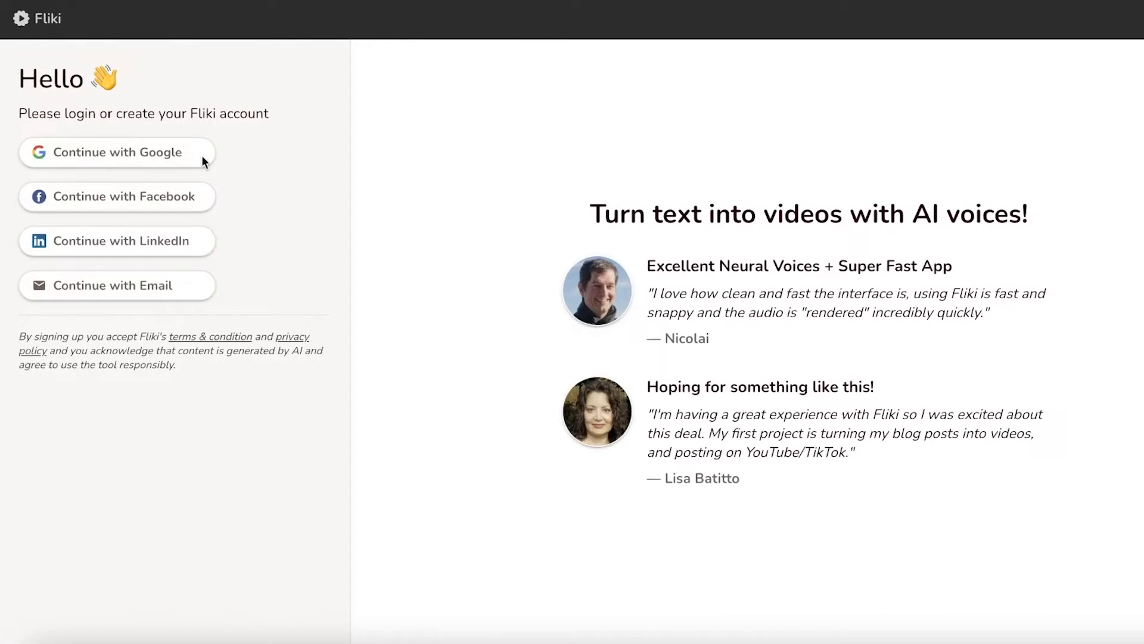
click(117, 153)
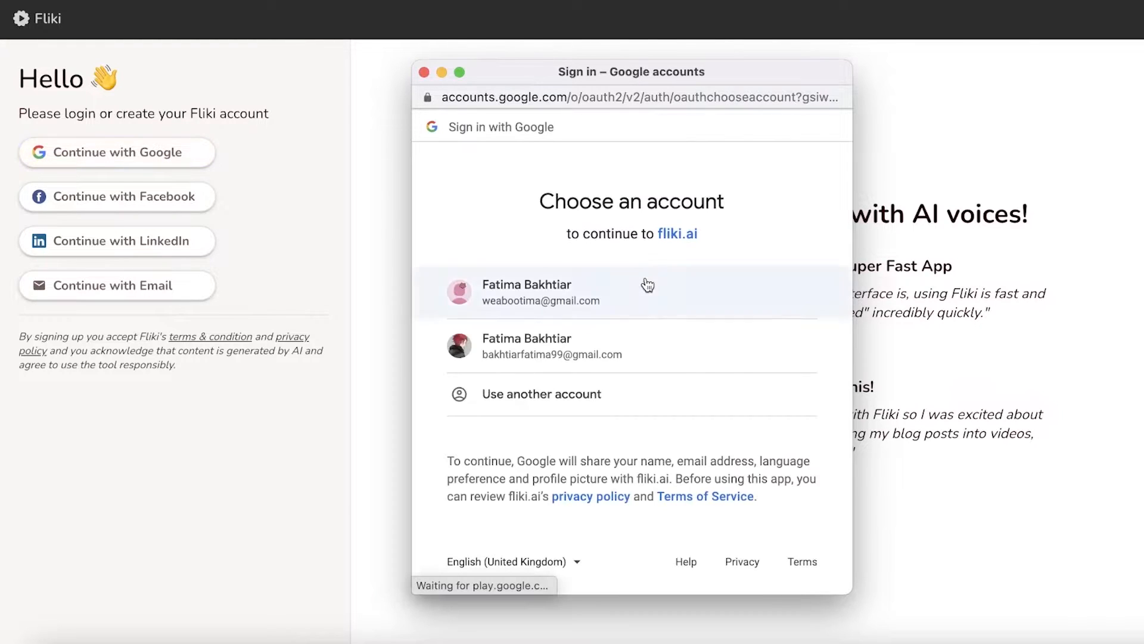
click(548, 293)
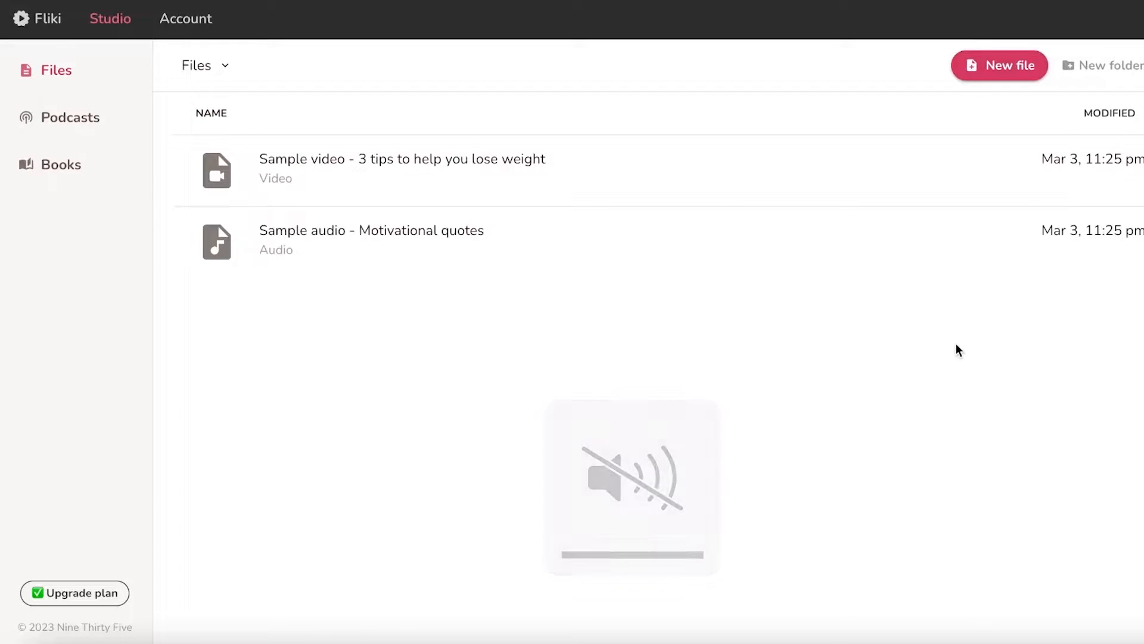
mouse_move(238, 176)
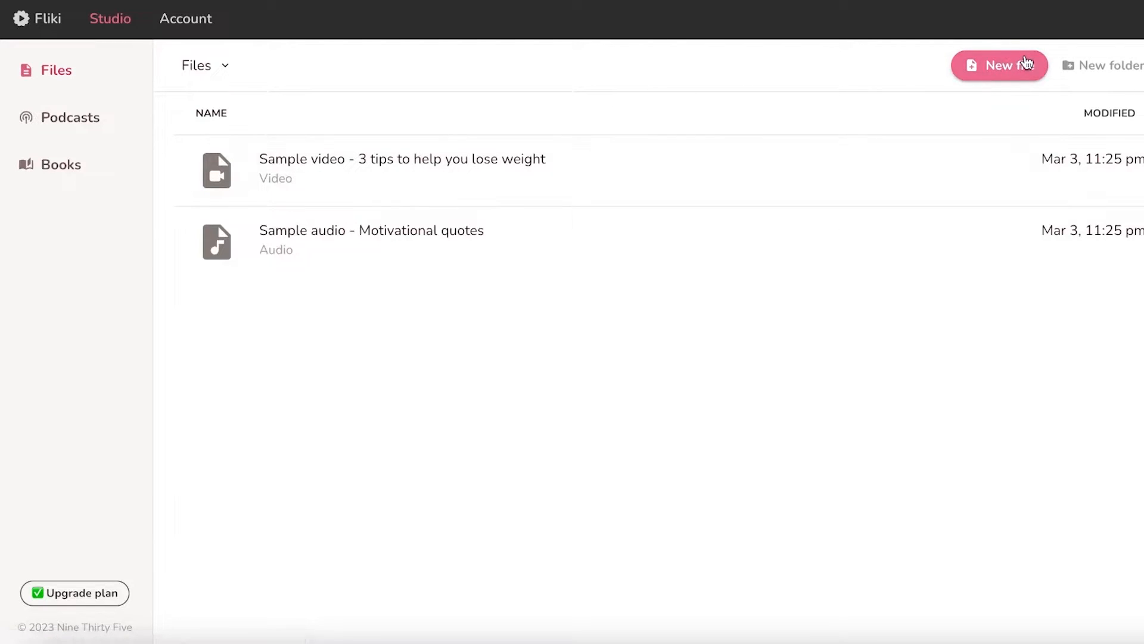
Step: Create a new English video file named Tutorial
click(1004, 65)
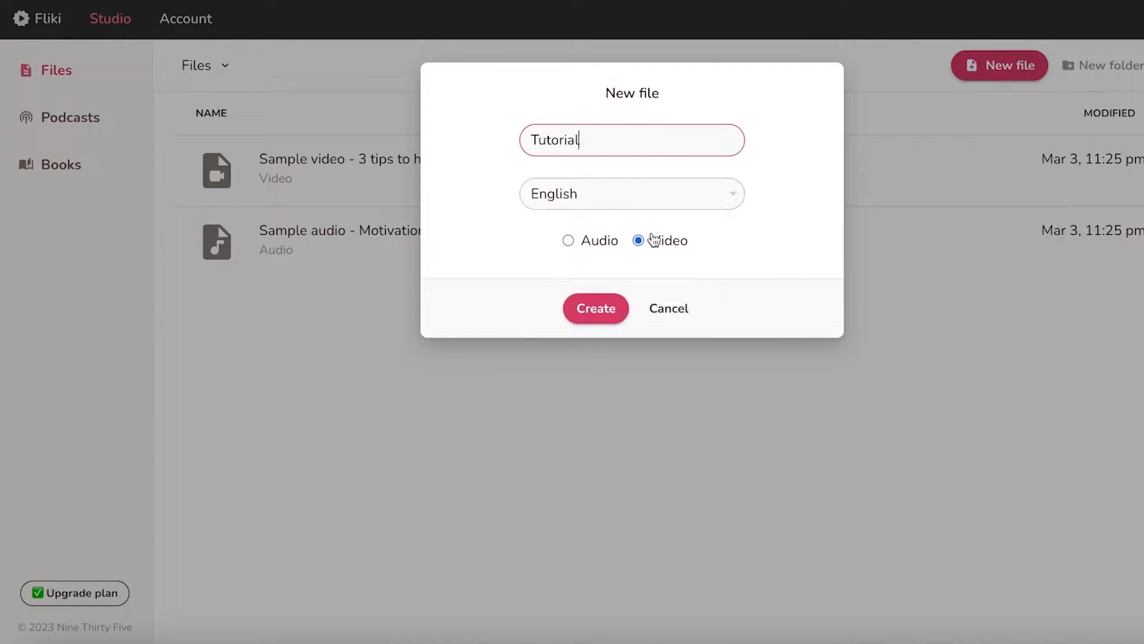
click(567, 240)
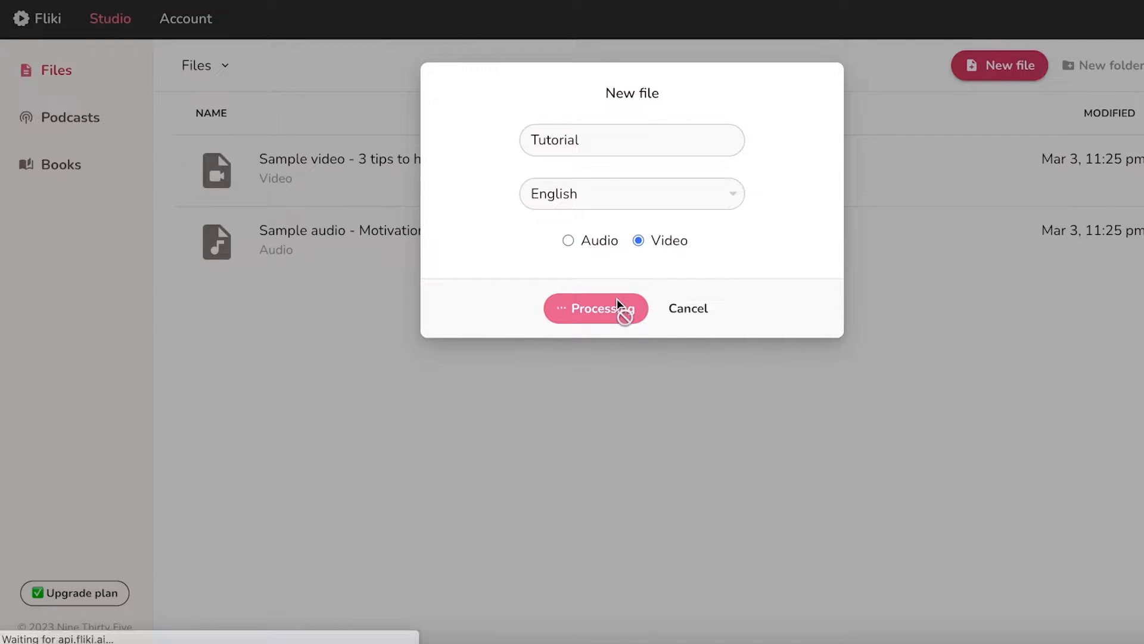
click(596, 308)
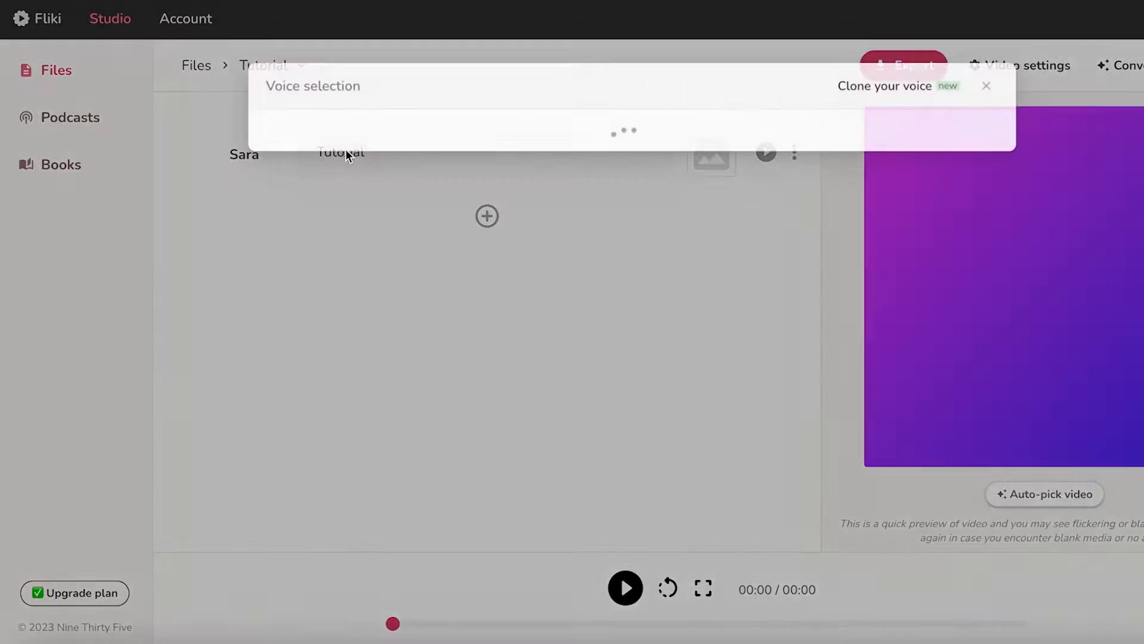
Step: Filter to female Friendly voices and make Monica the narrator for all sections
click(987, 86)
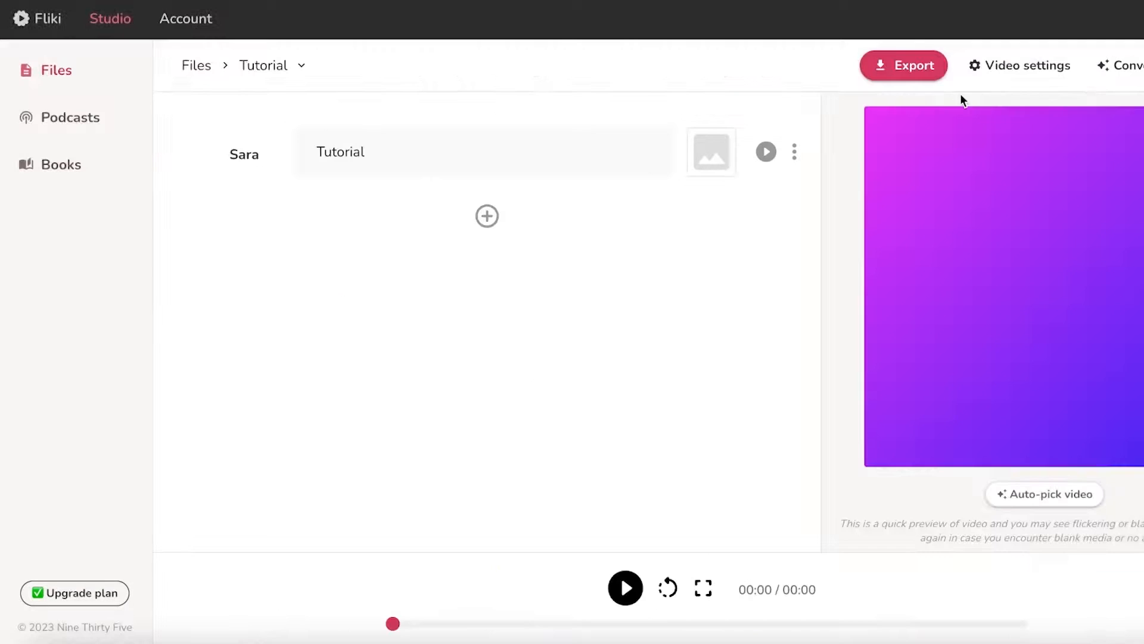
click(243, 154)
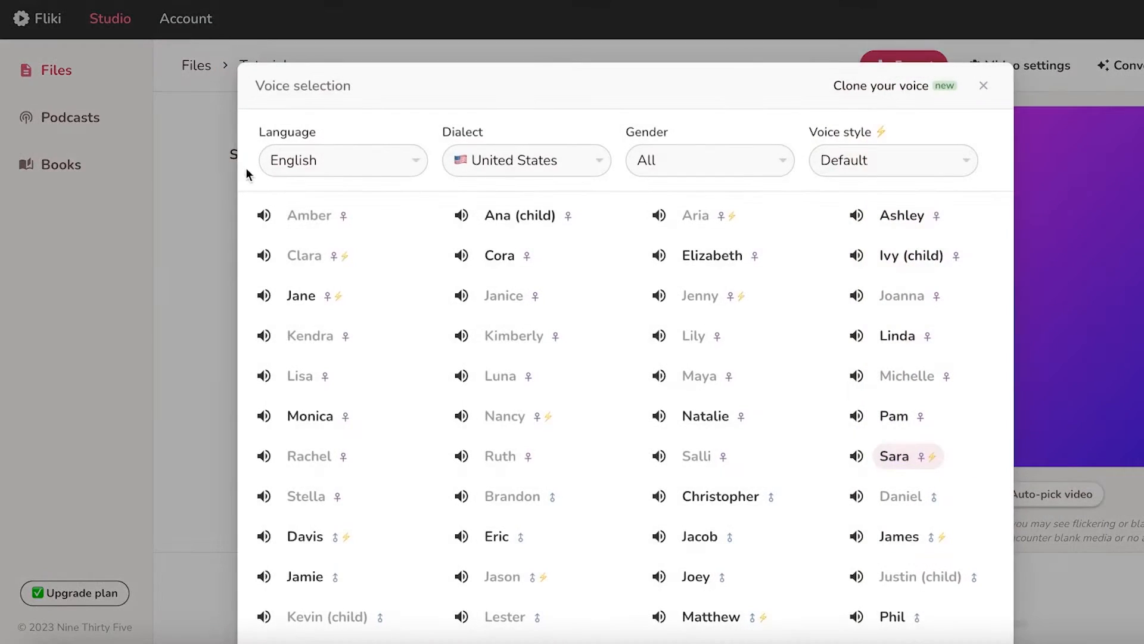
scroll(down, 3)
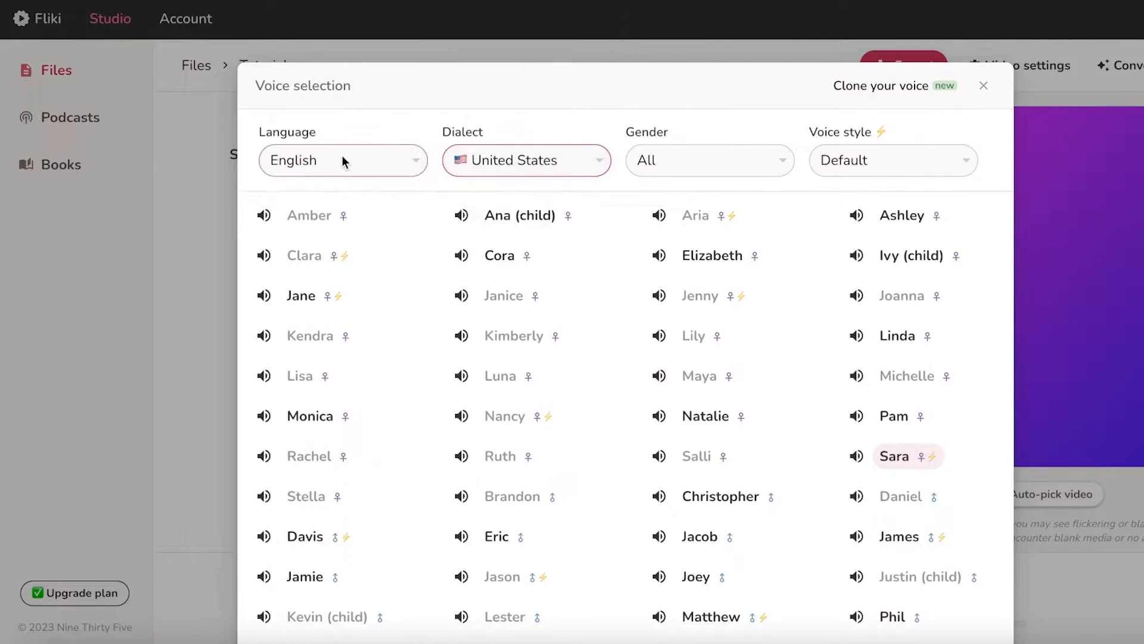
click(711, 160)
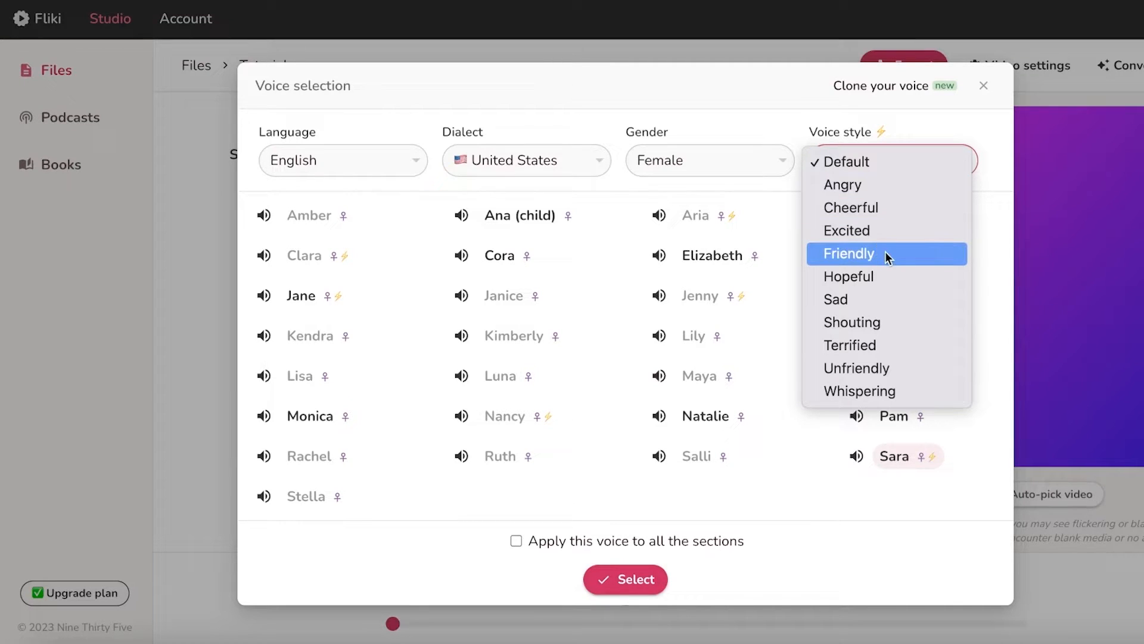
click(849, 253)
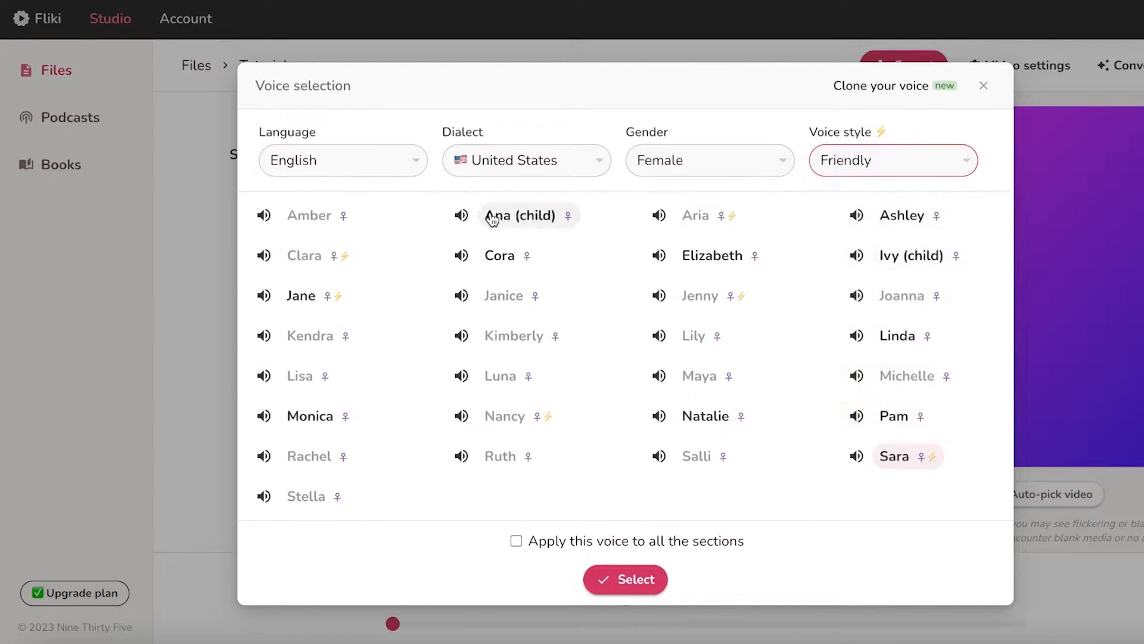
mouse_move(394, 179)
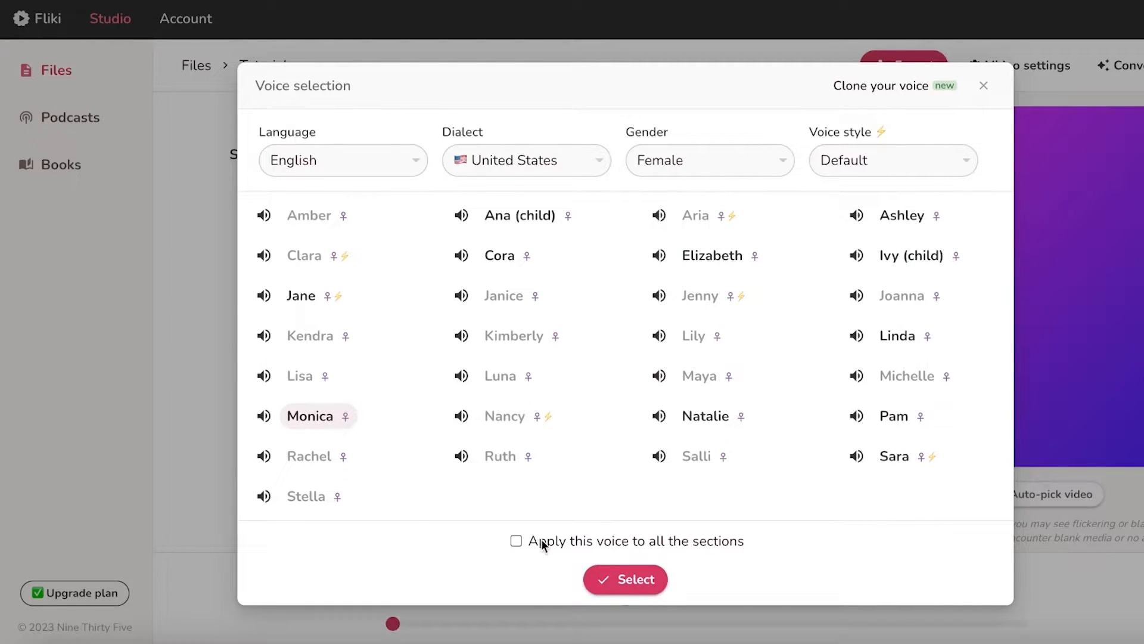
click(515, 541)
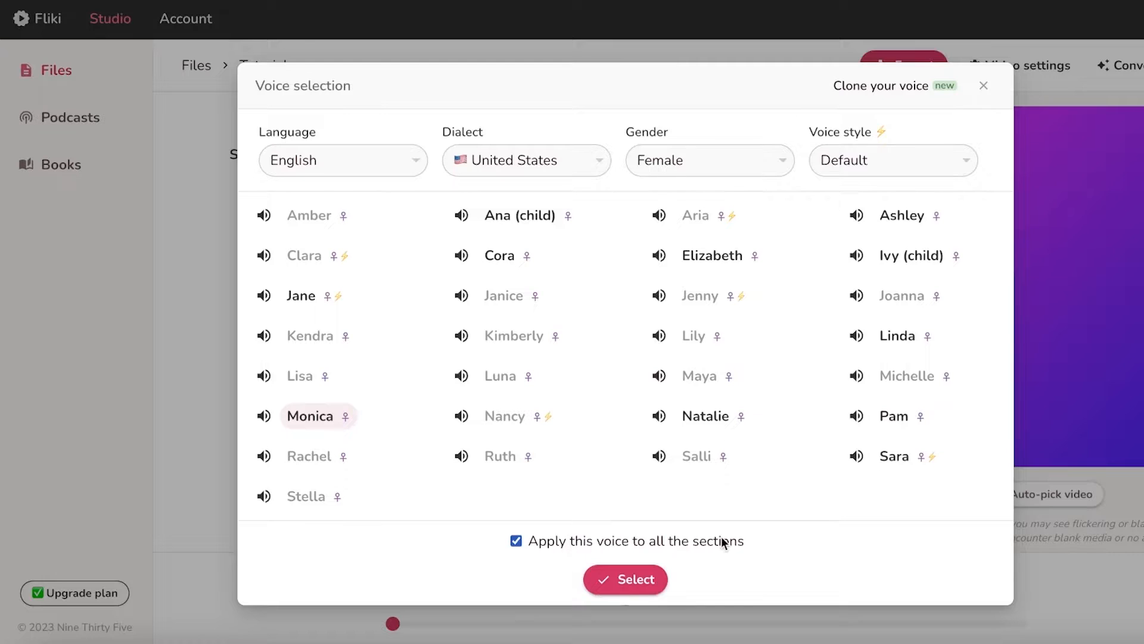
click(625, 580)
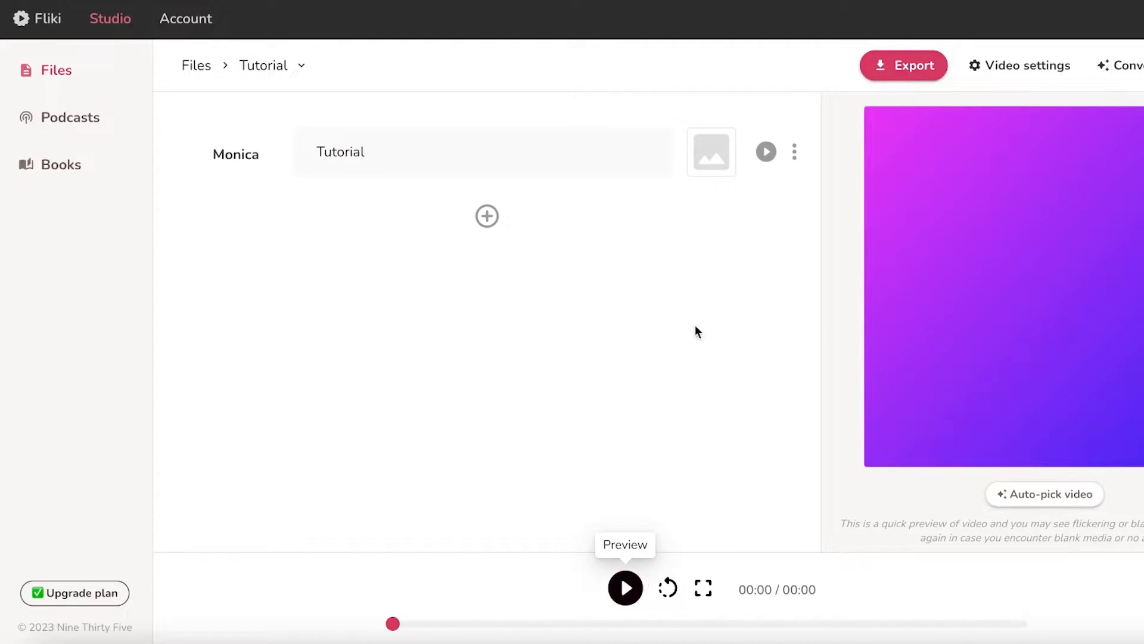
Step: Browse the stock media library, then generate the fashion-tips script with scenes and clips
click(710, 151)
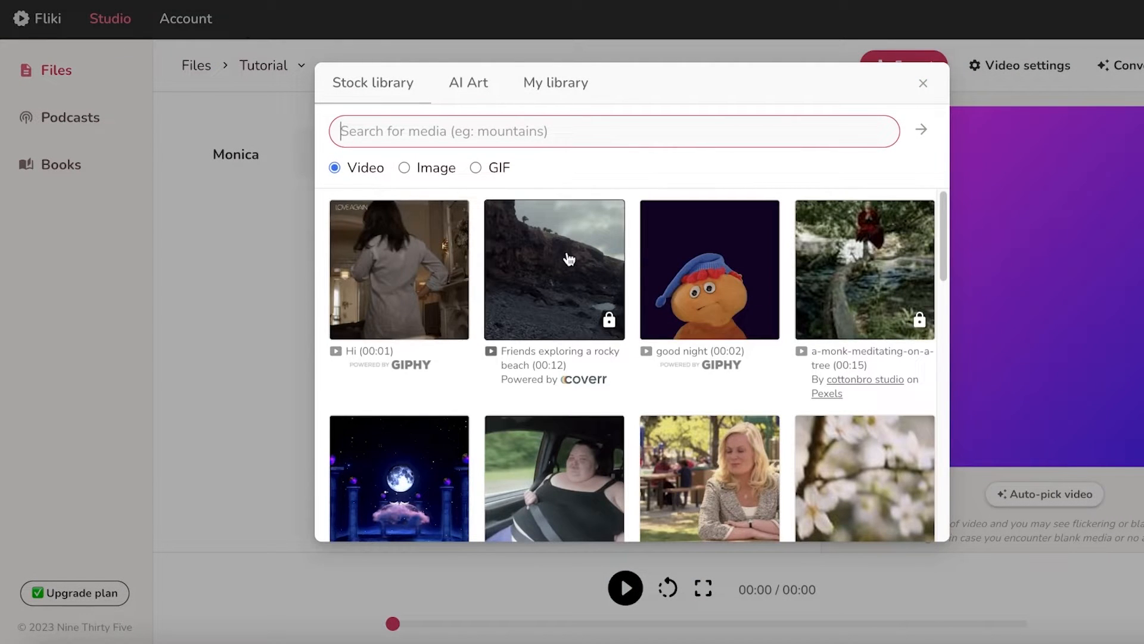
click(922, 83)
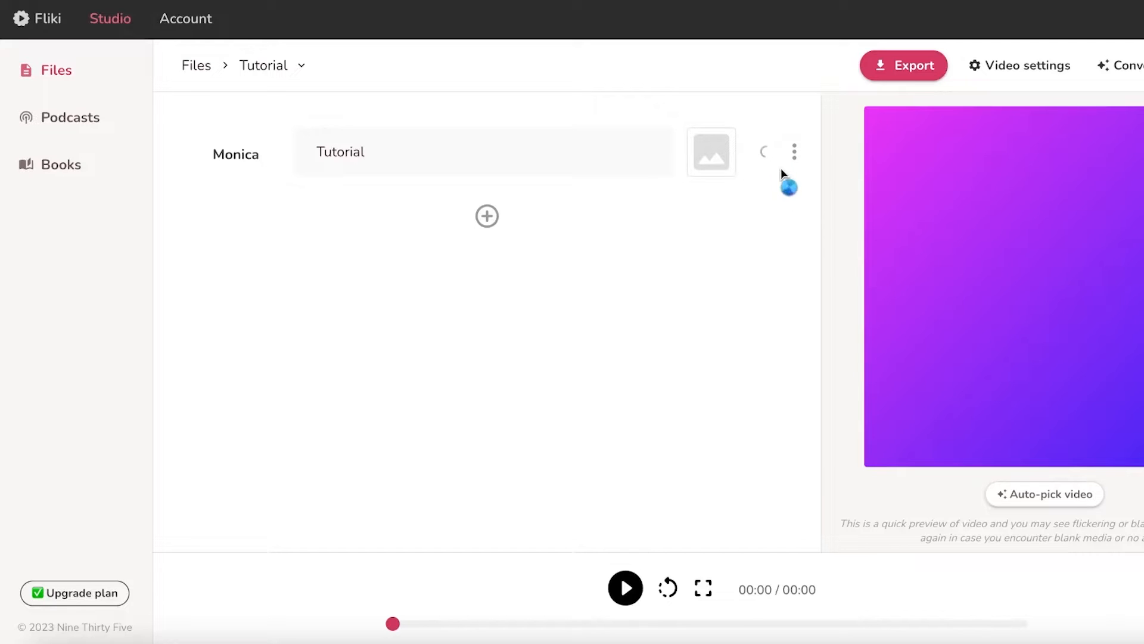
click(625, 587)
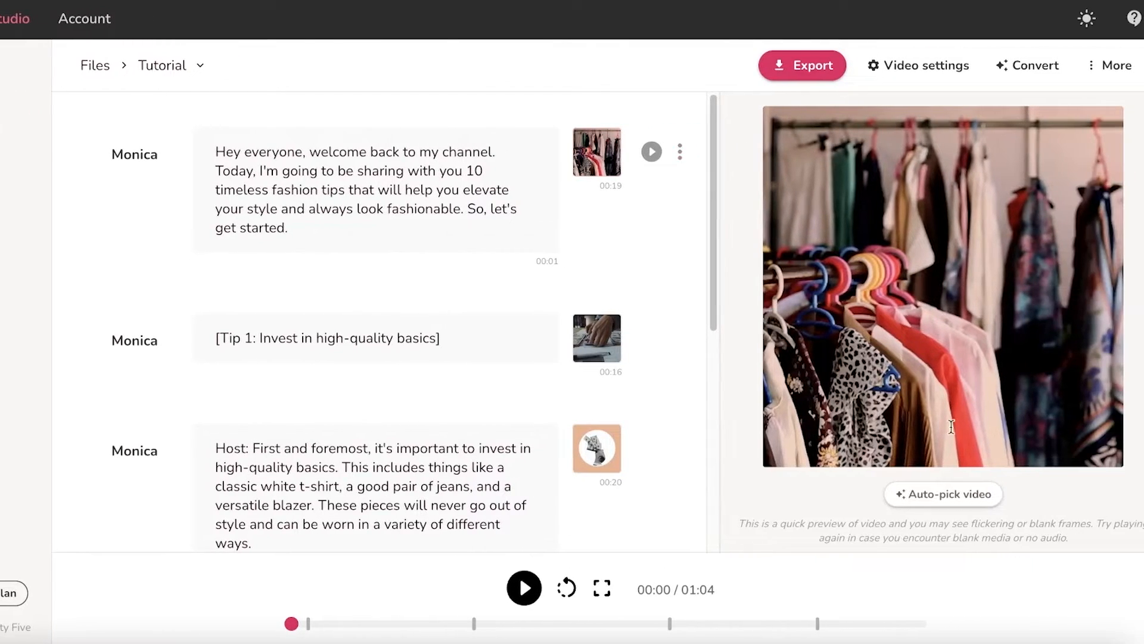
mouse_move(607, 448)
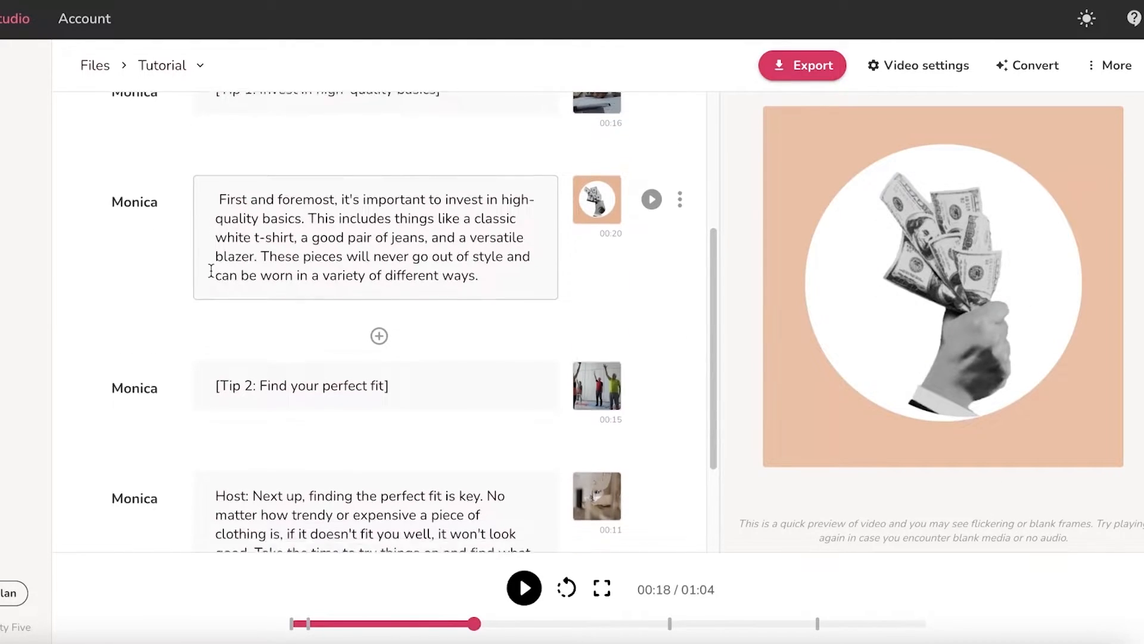
Step: Delete the leading 'Host:' from the high-quality basics paragraph
double_click(232, 348)
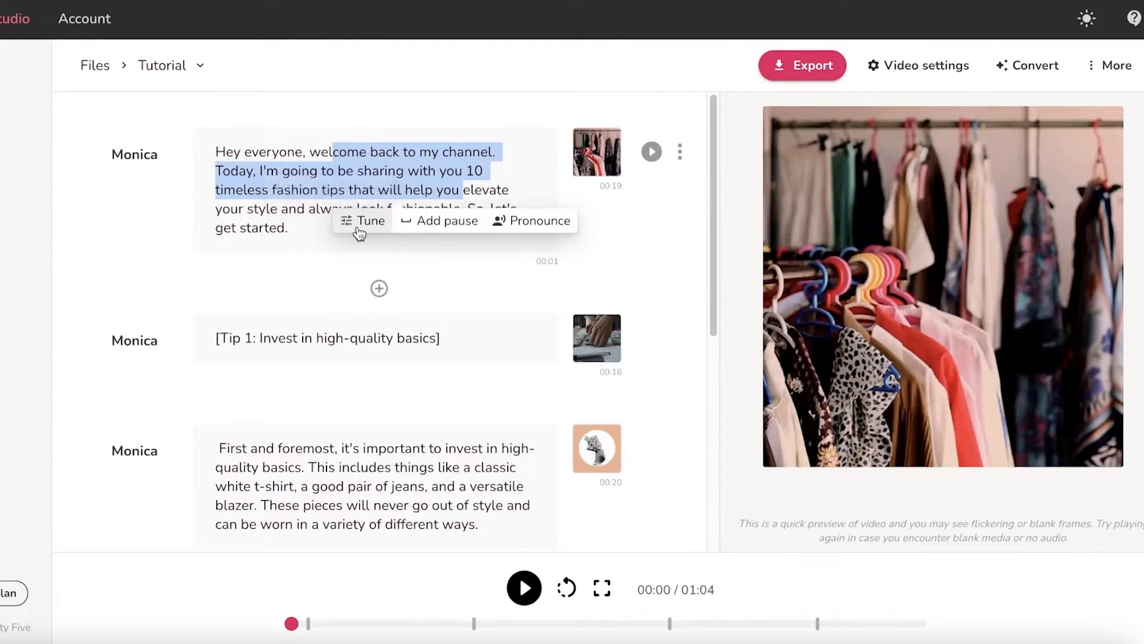
click(370, 221)
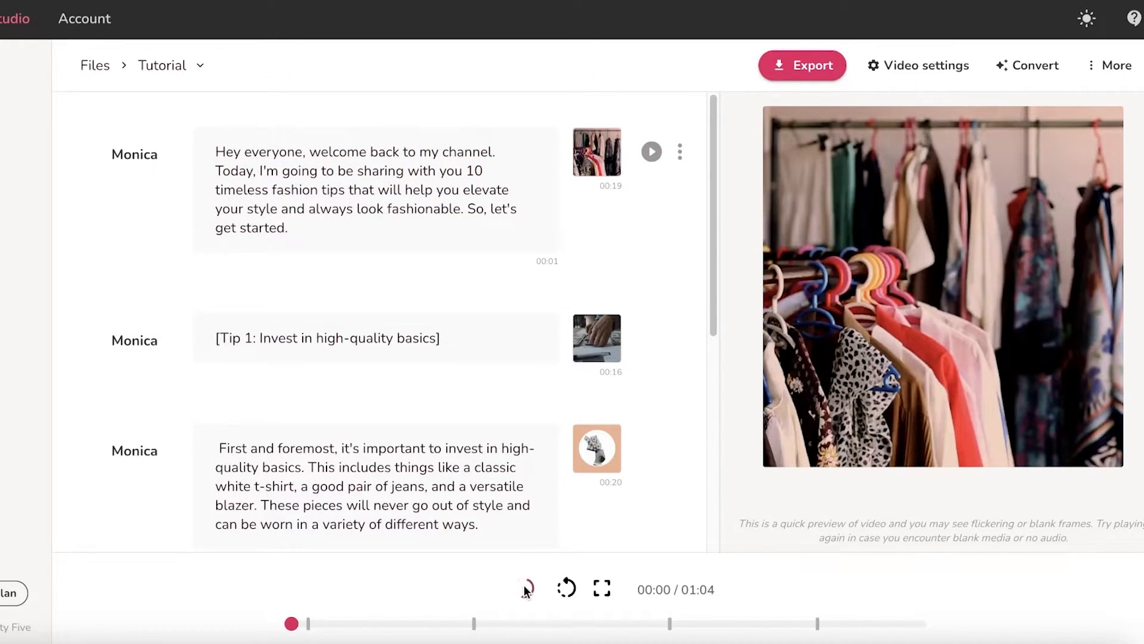
click(524, 588)
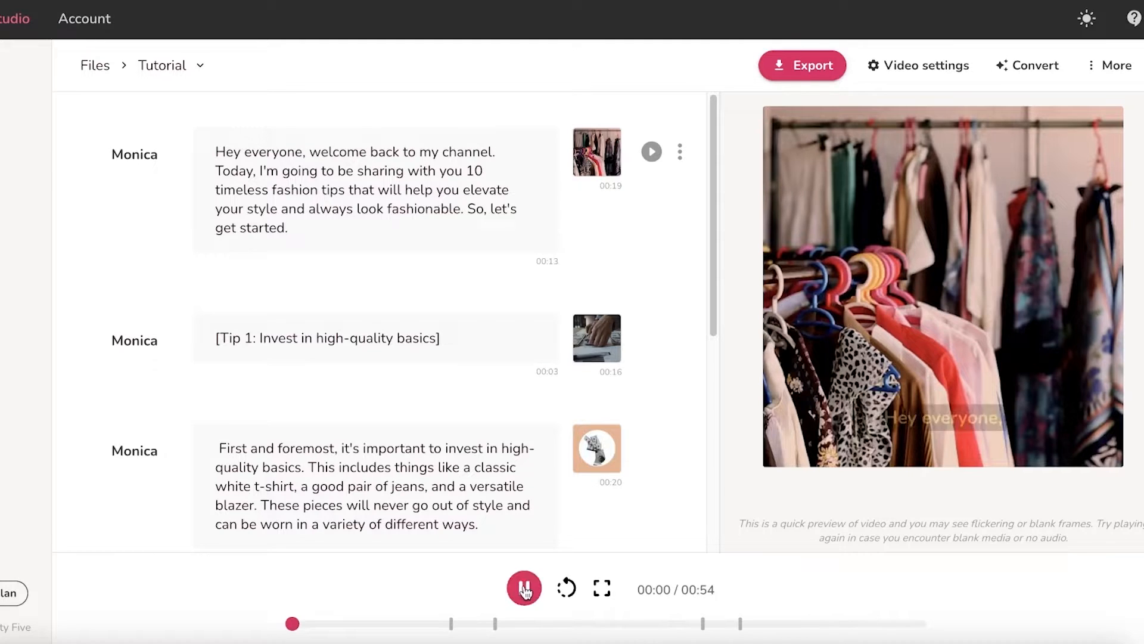
click(523, 587)
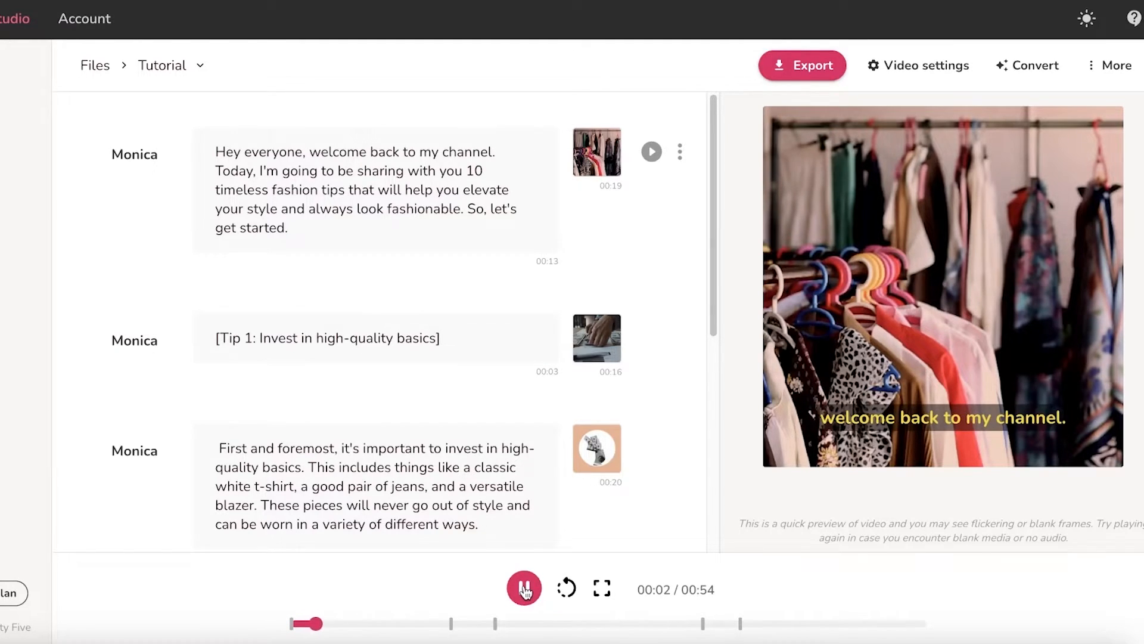
click(525, 588)
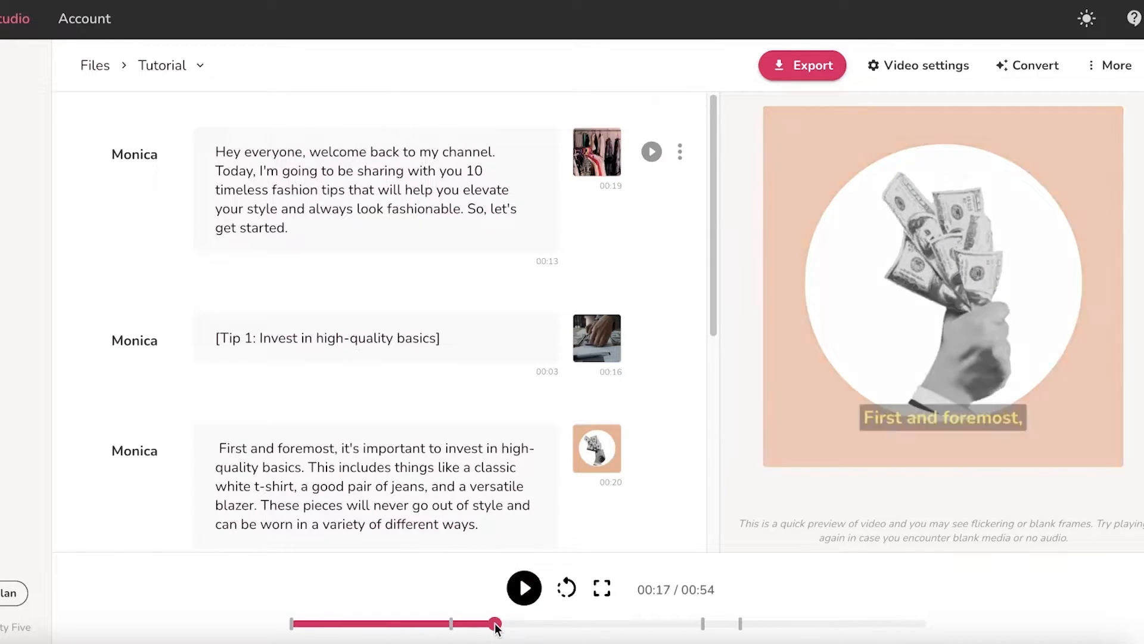
drag(496, 623, 395, 623)
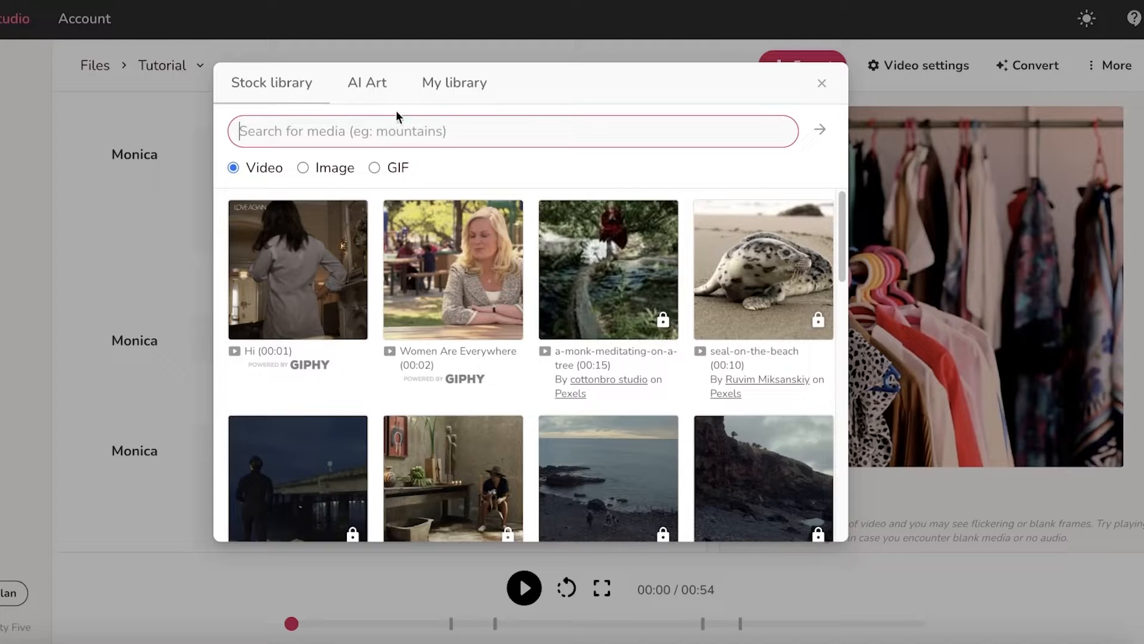
Step: Search stock media for 'fashion' and use the woman-wearing-sunglasses clip for scene one
text(fashion)
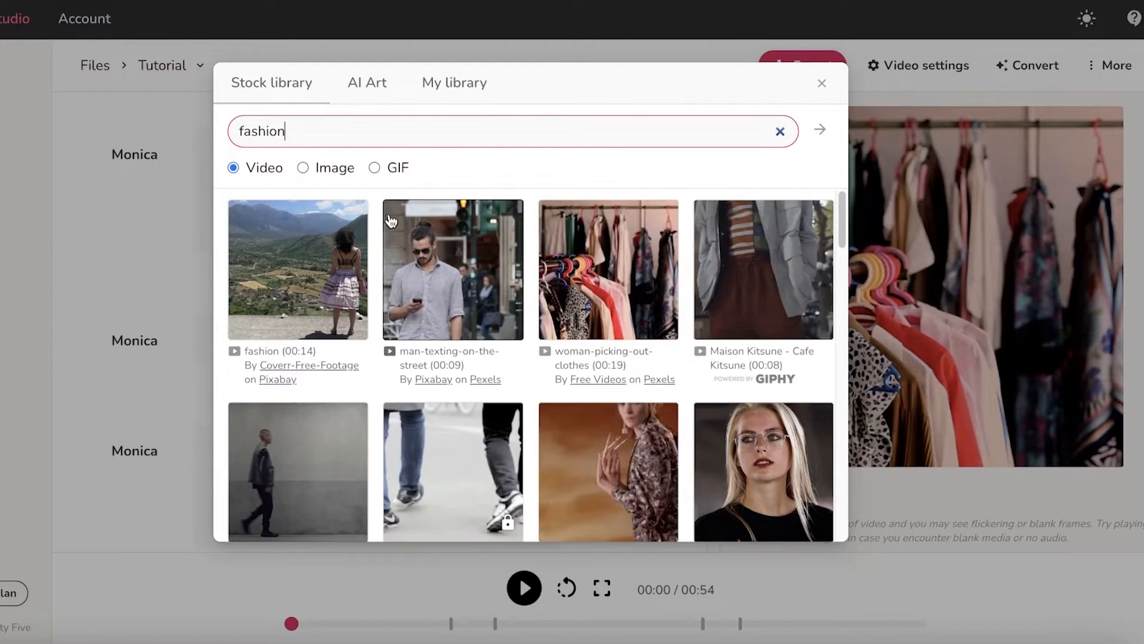
scroll(down, 3)
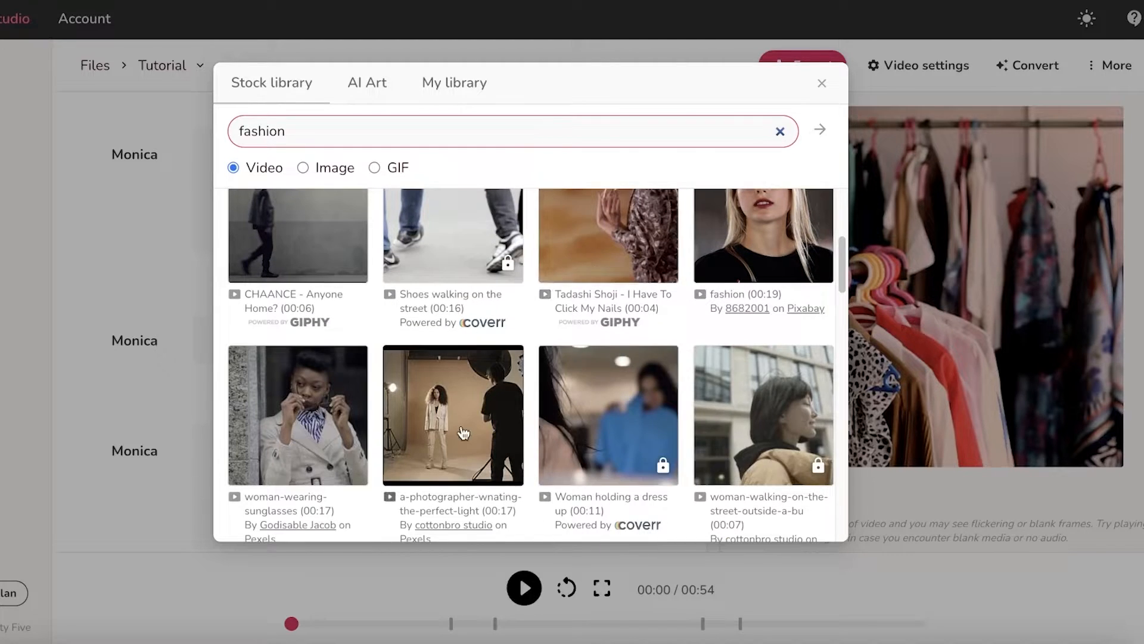
scroll(down, 3)
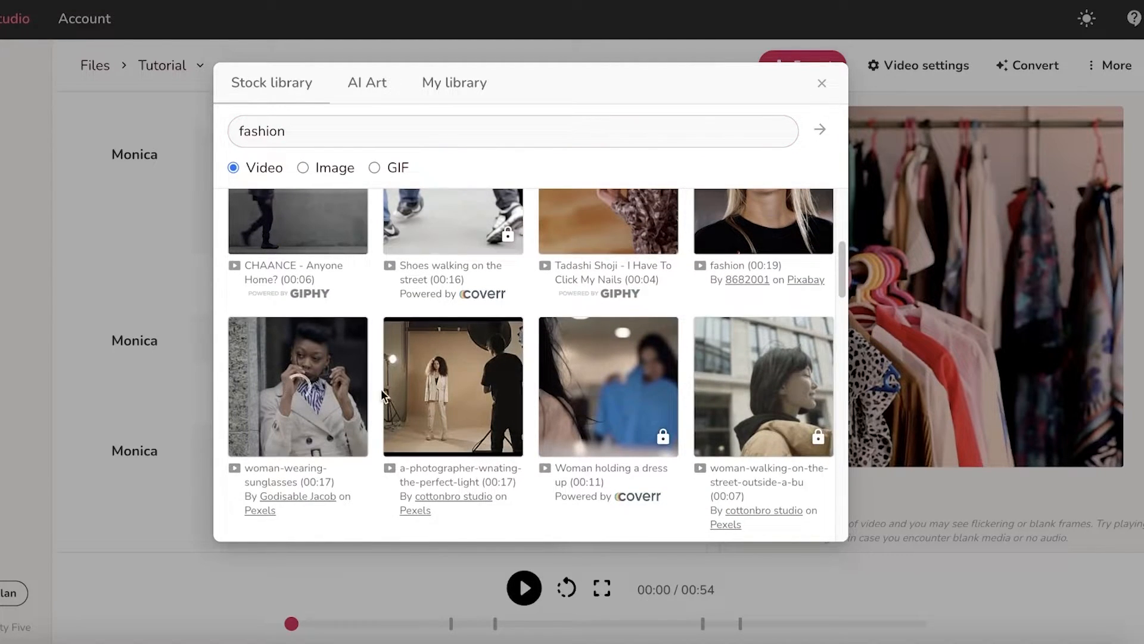
click(823, 84)
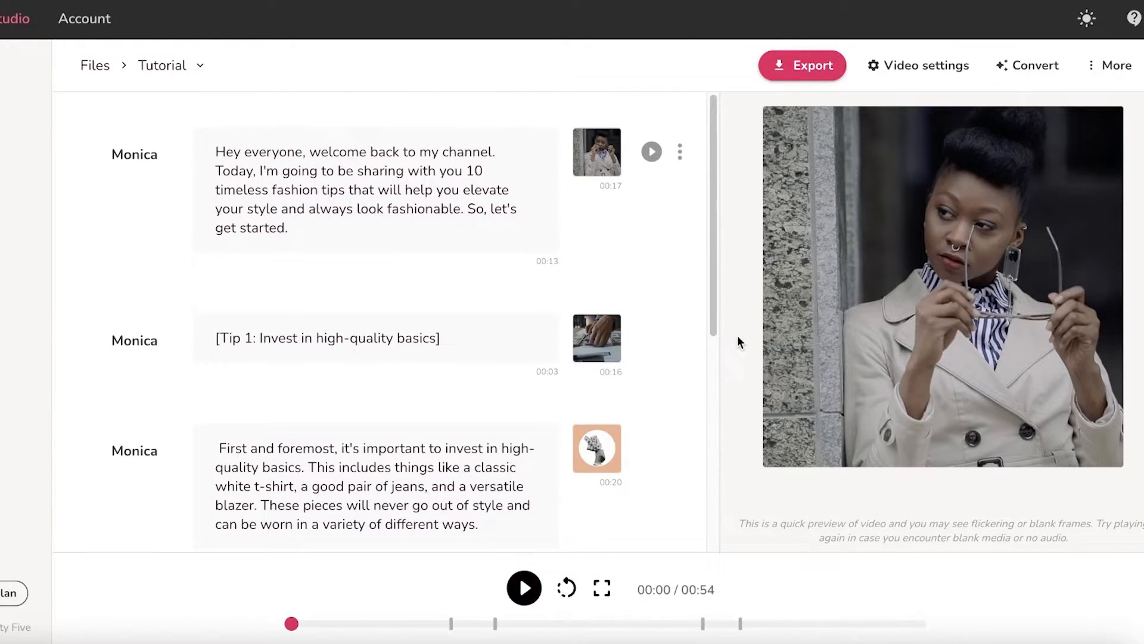
mouse_move(949, 131)
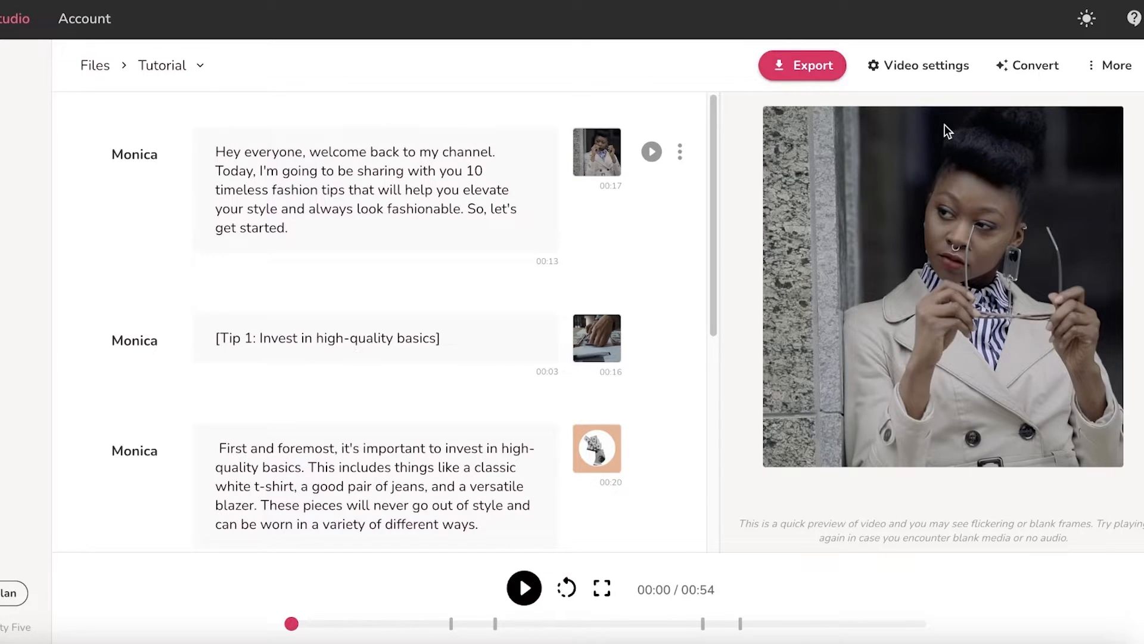
click(680, 151)
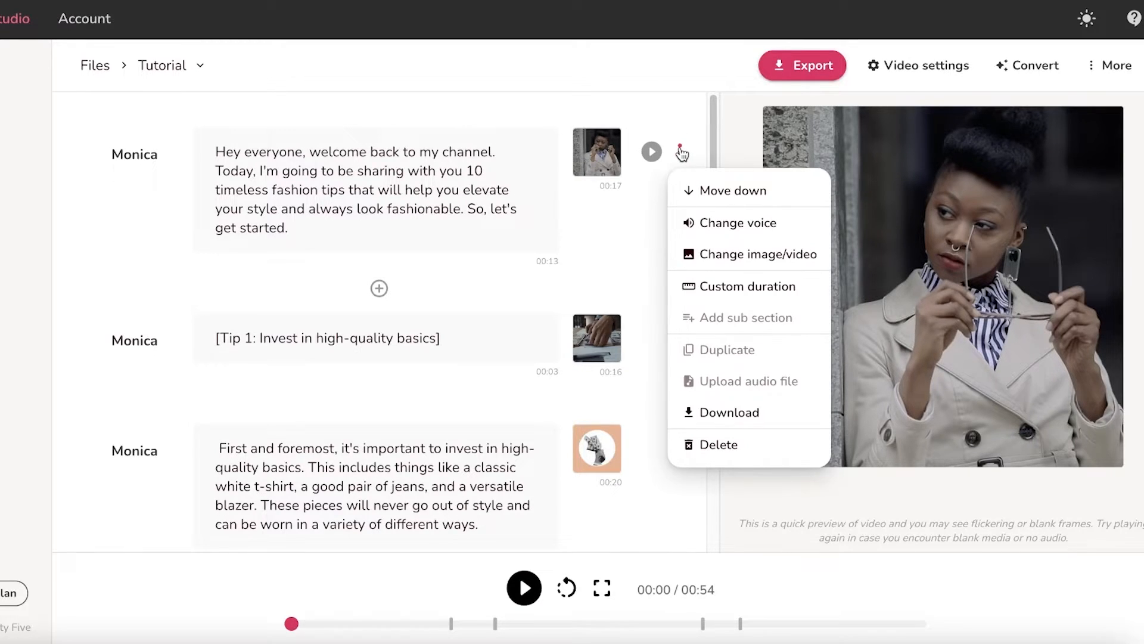
mouse_move(718, 270)
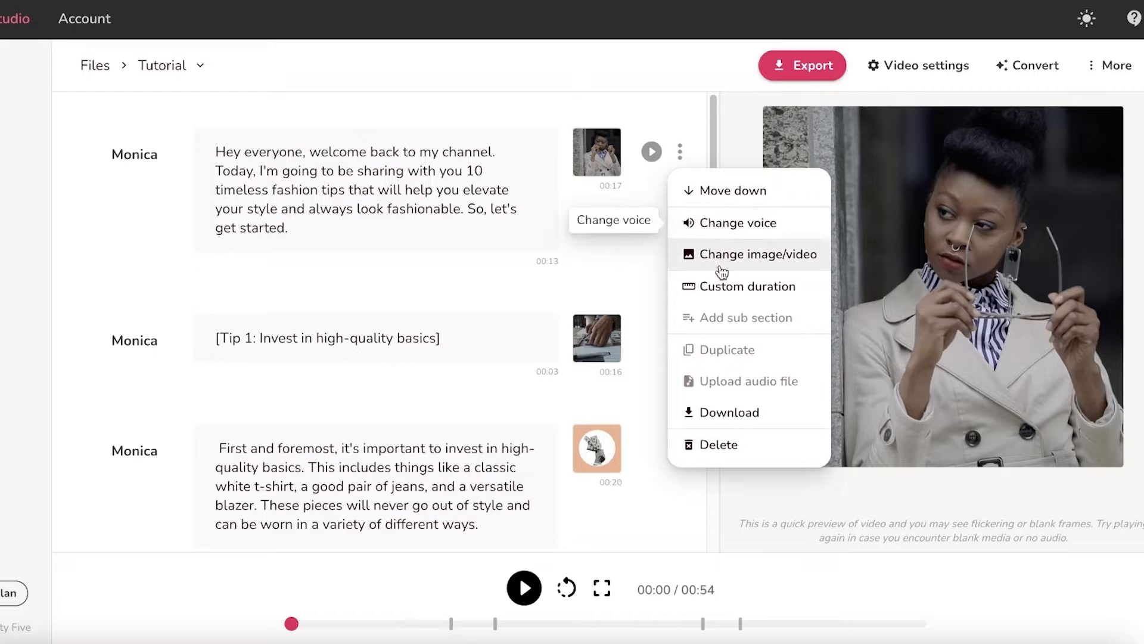
click(749, 287)
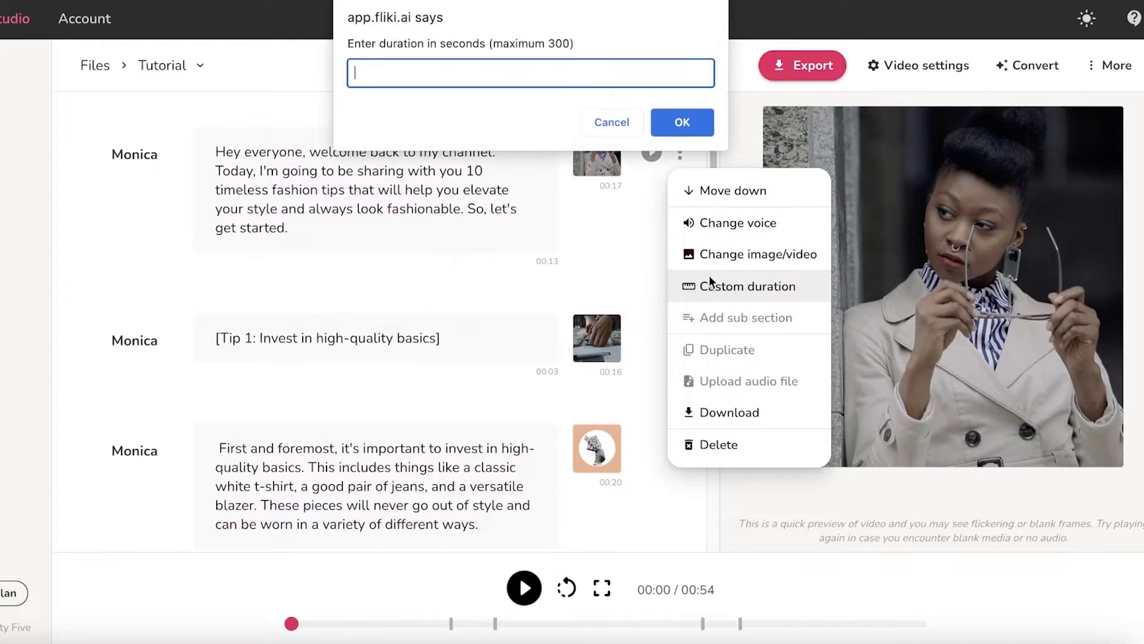
click(611, 121)
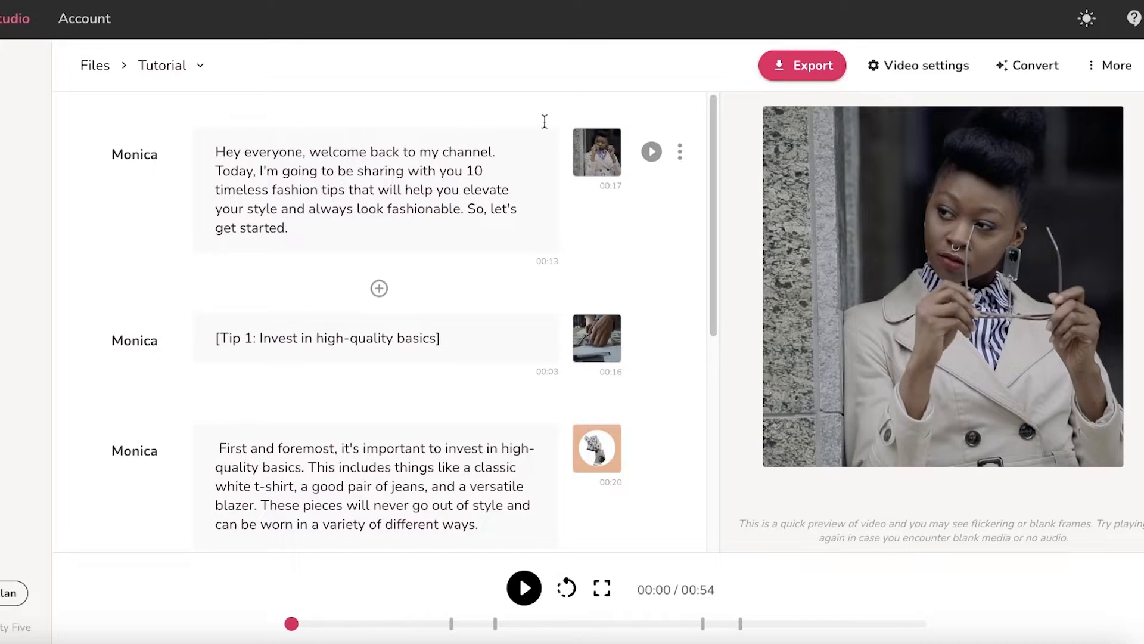
Step: Set the subtitle font colour to white in Video settings after trying red and blue
click(926, 65)
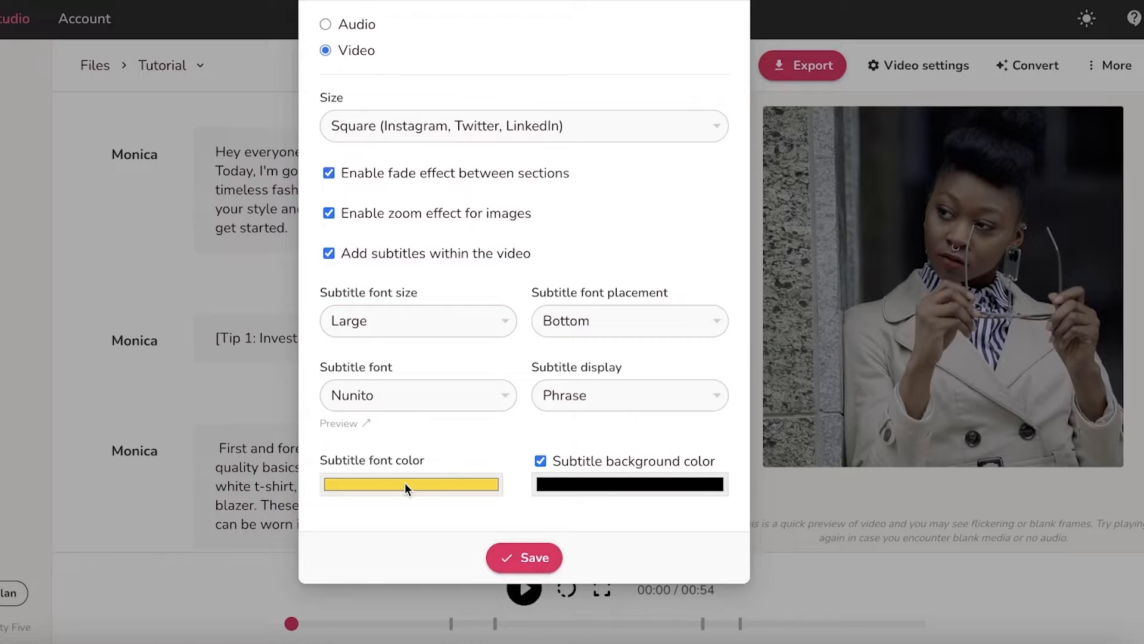
click(410, 486)
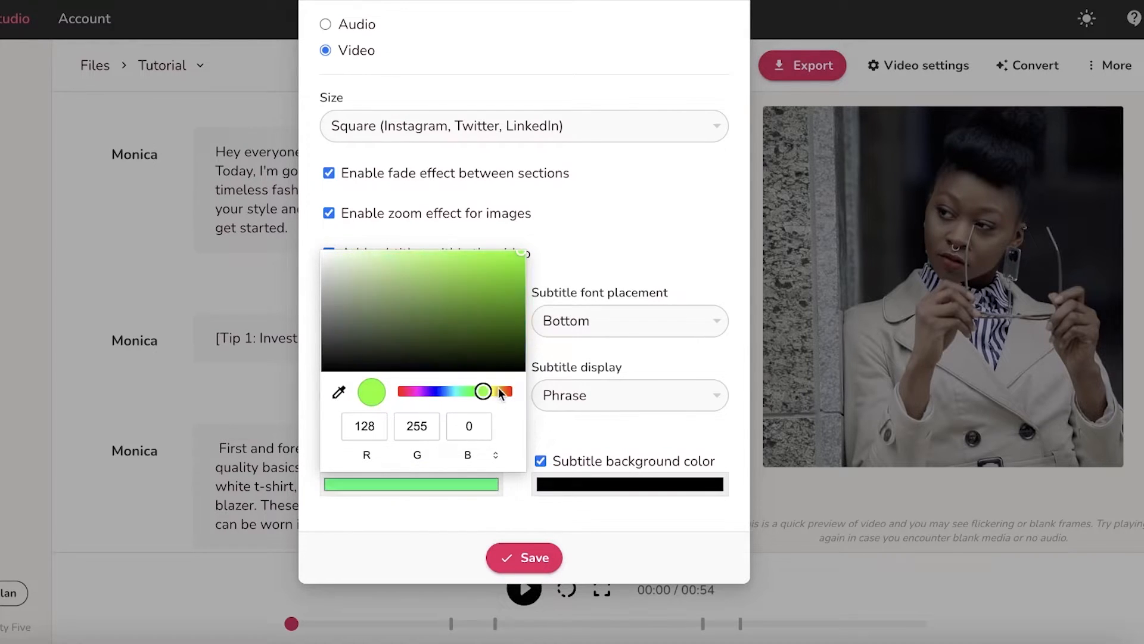
drag(482, 391, 509, 391)
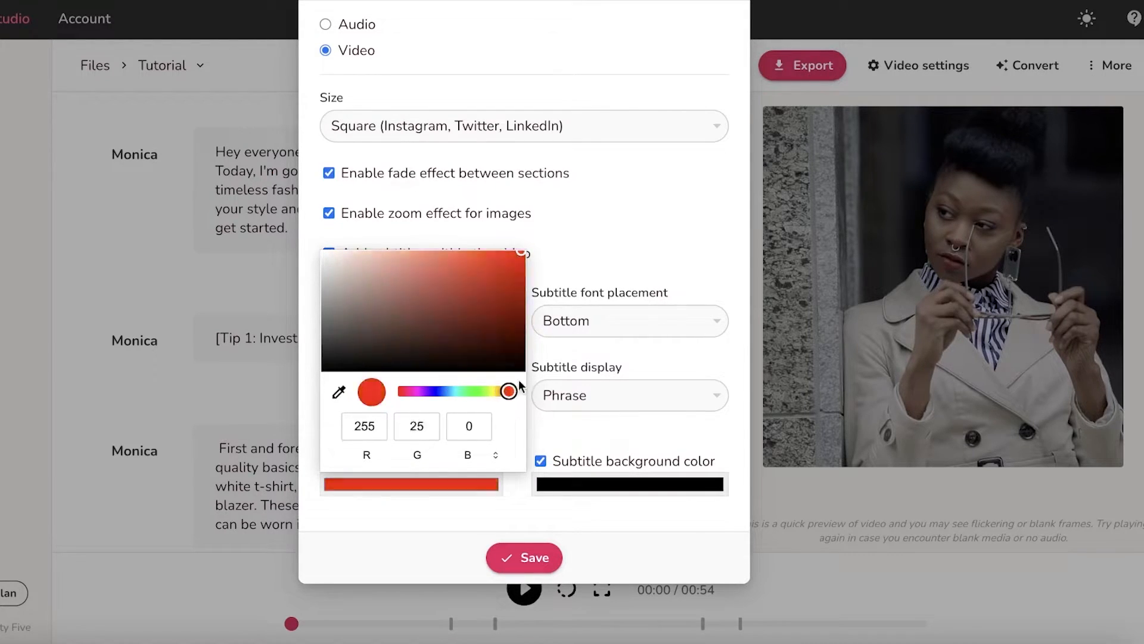
drag(509, 391, 449, 391)
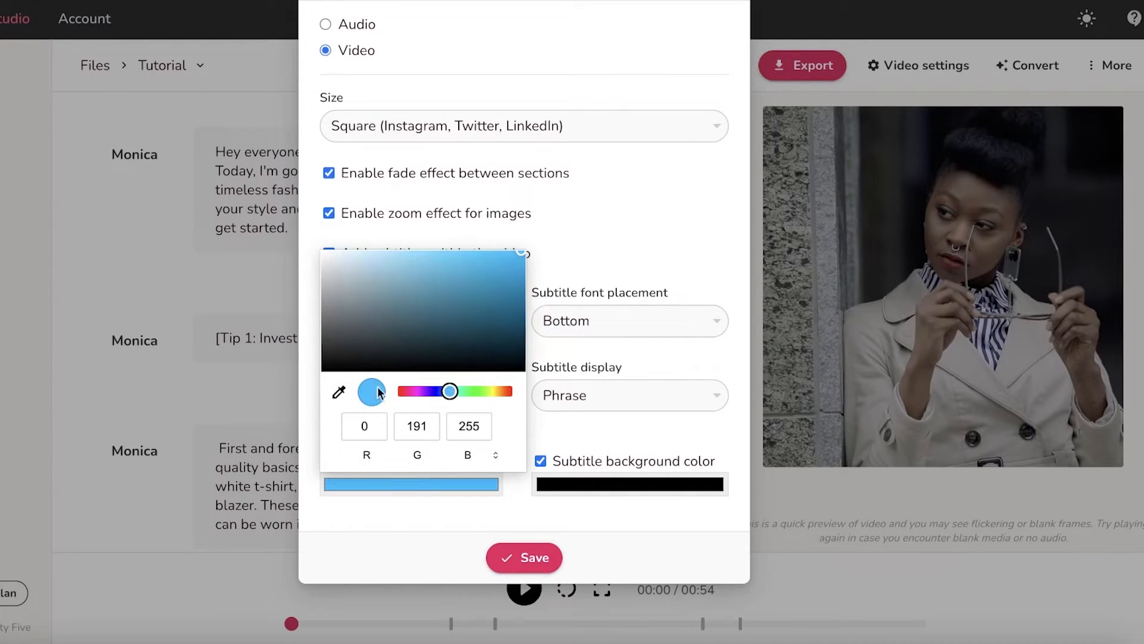
click(326, 253)
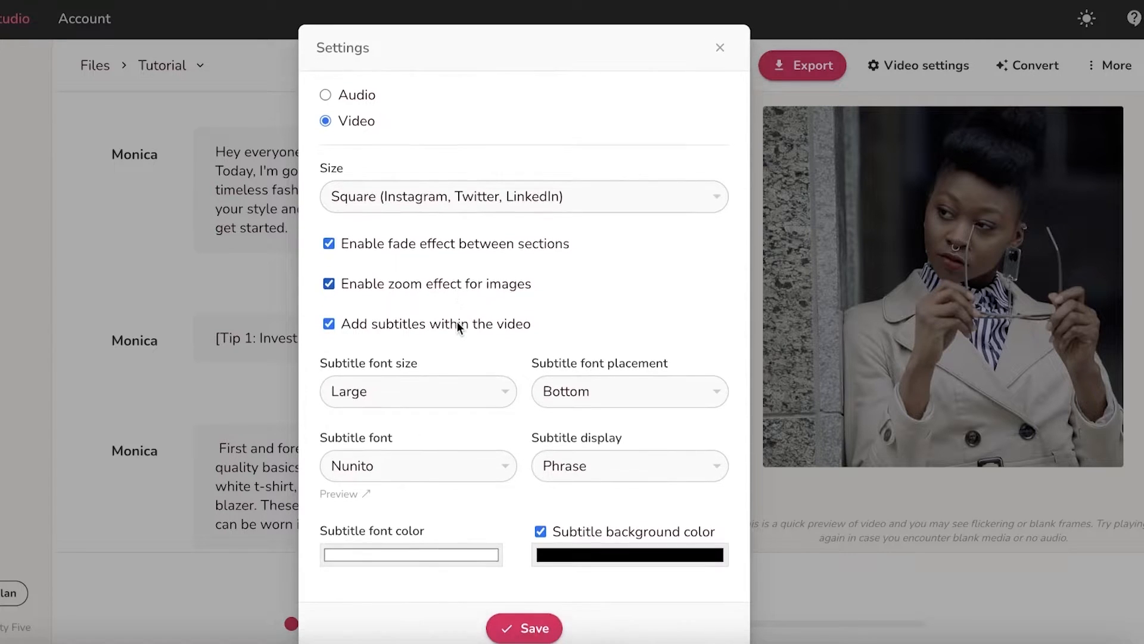
click(417, 391)
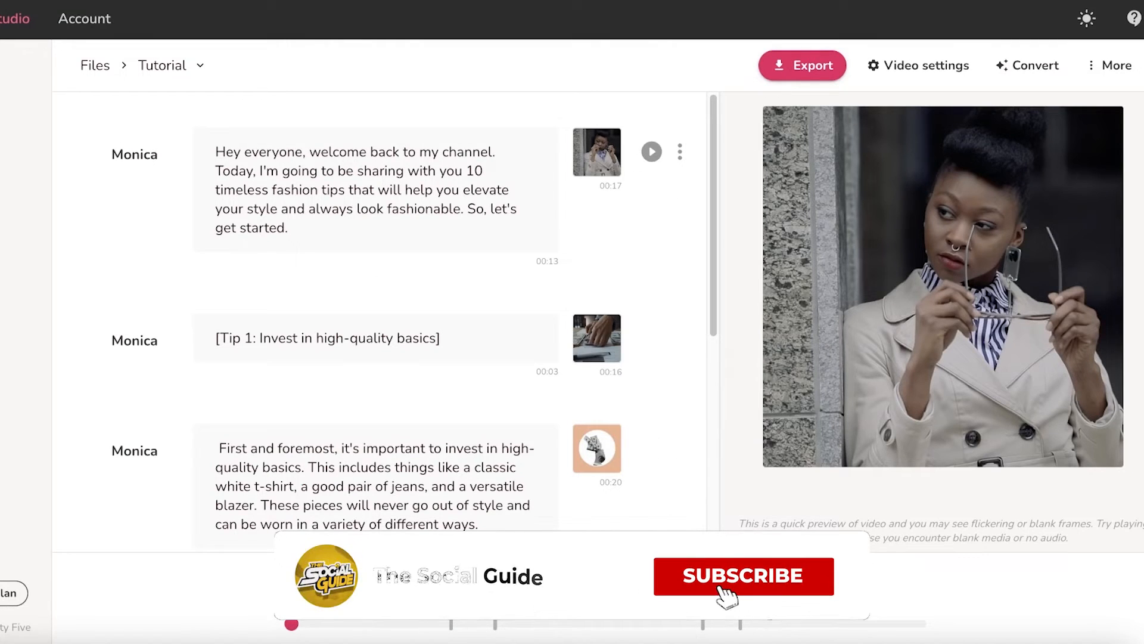
Step: Preview the result, then set subtitle placement to Center and save the settings
click(744, 575)
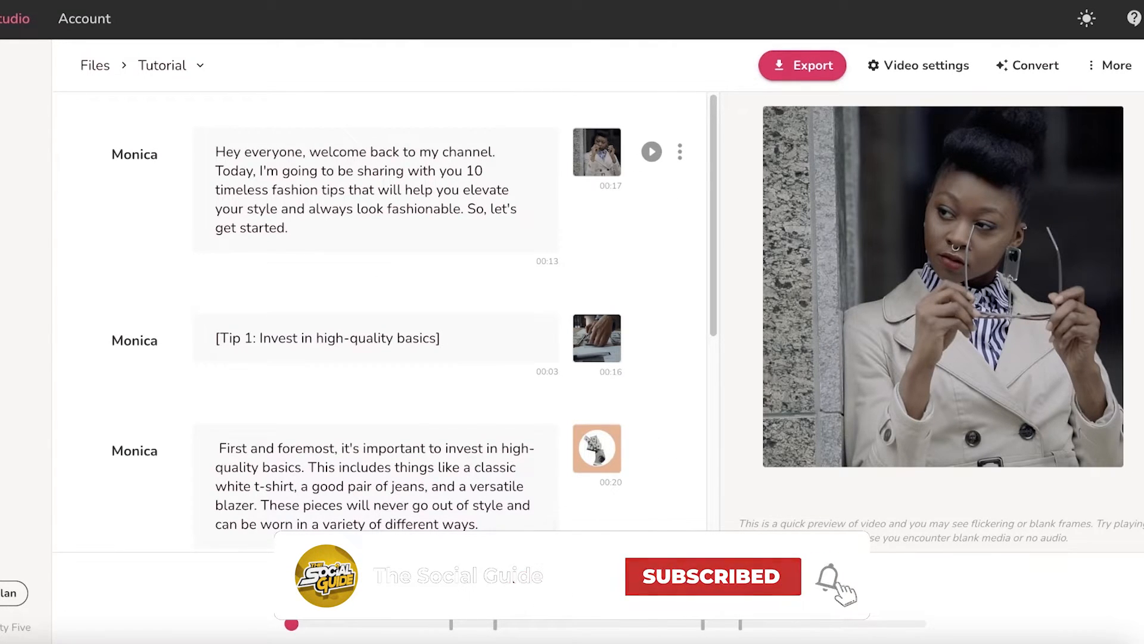
click(651, 152)
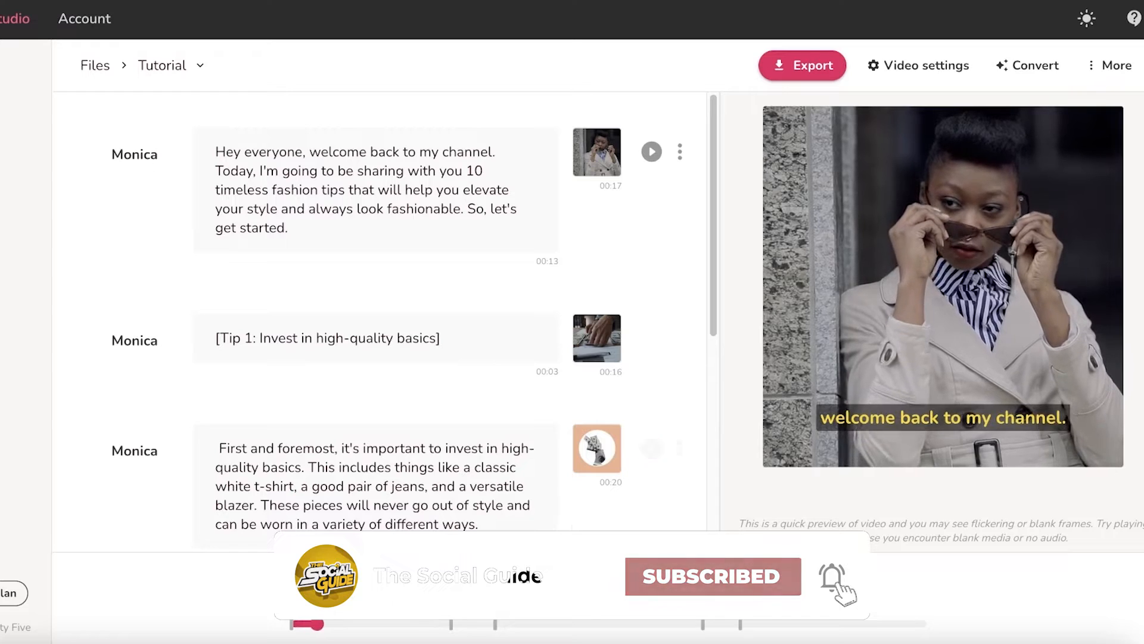
click(925, 64)
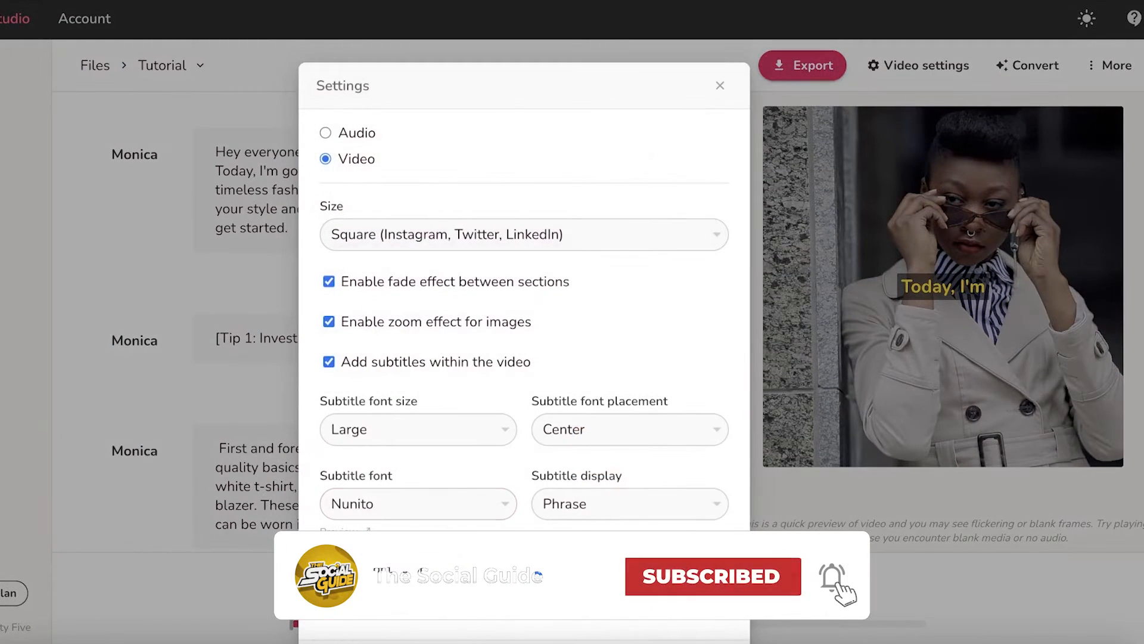
scroll(down, 3)
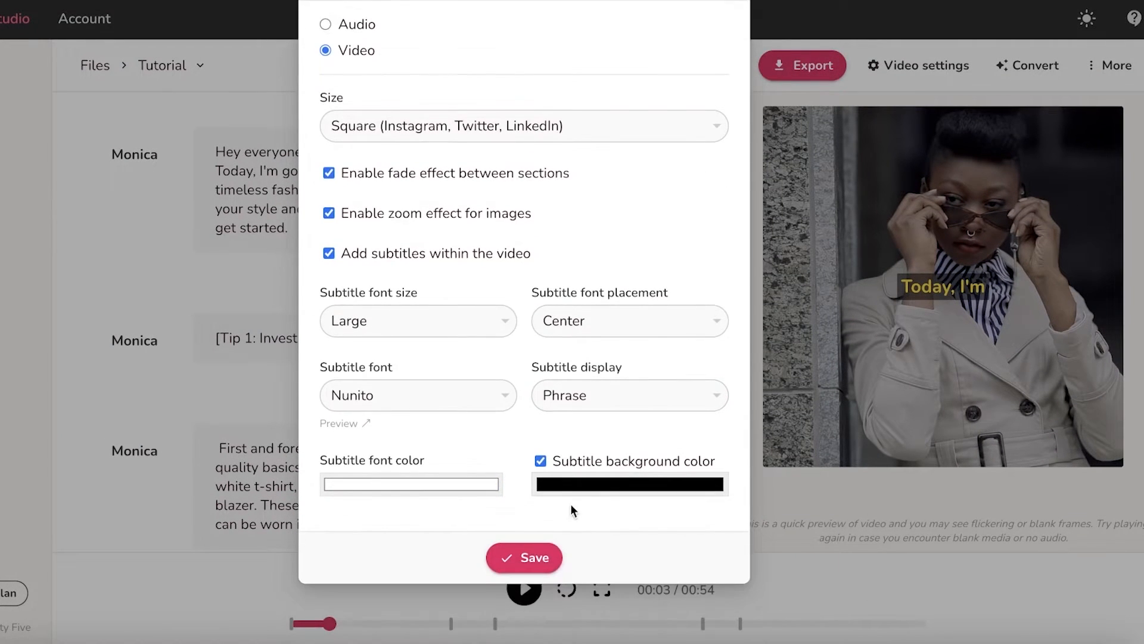
click(525, 558)
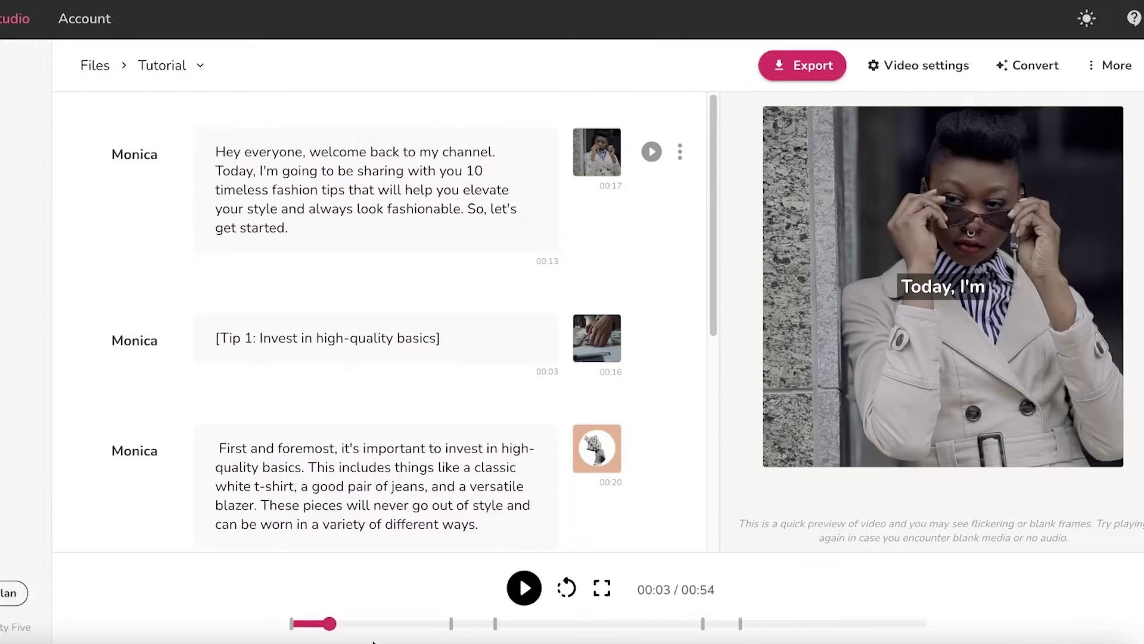
Step: Check the subtitle preview and remove the square brackets from the Tip 1 heading
click(524, 586)
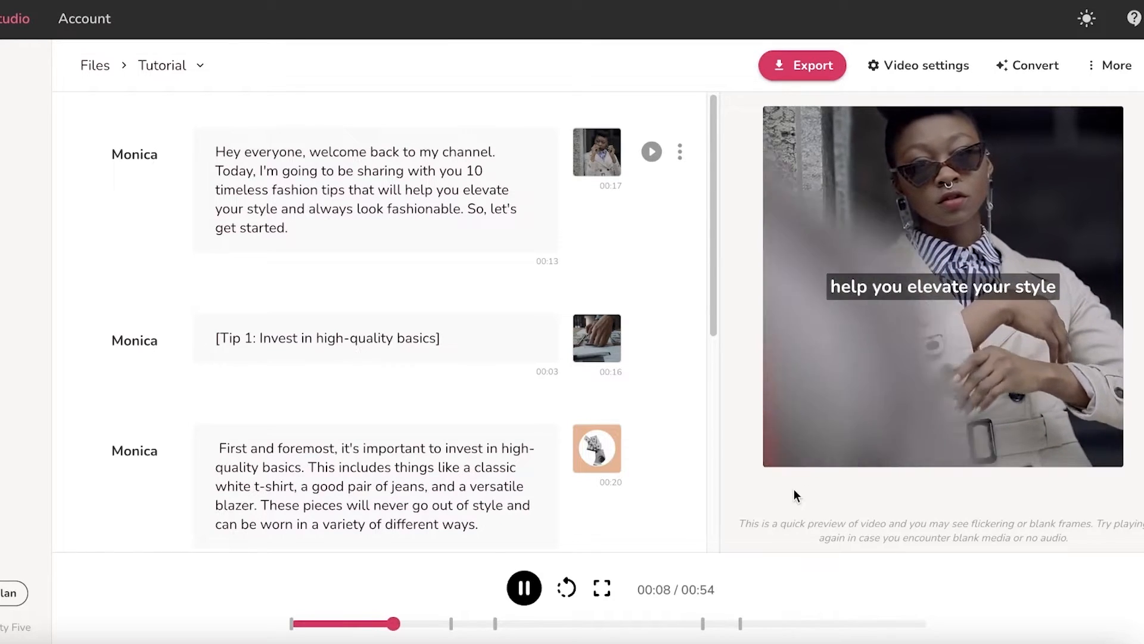
click(525, 588)
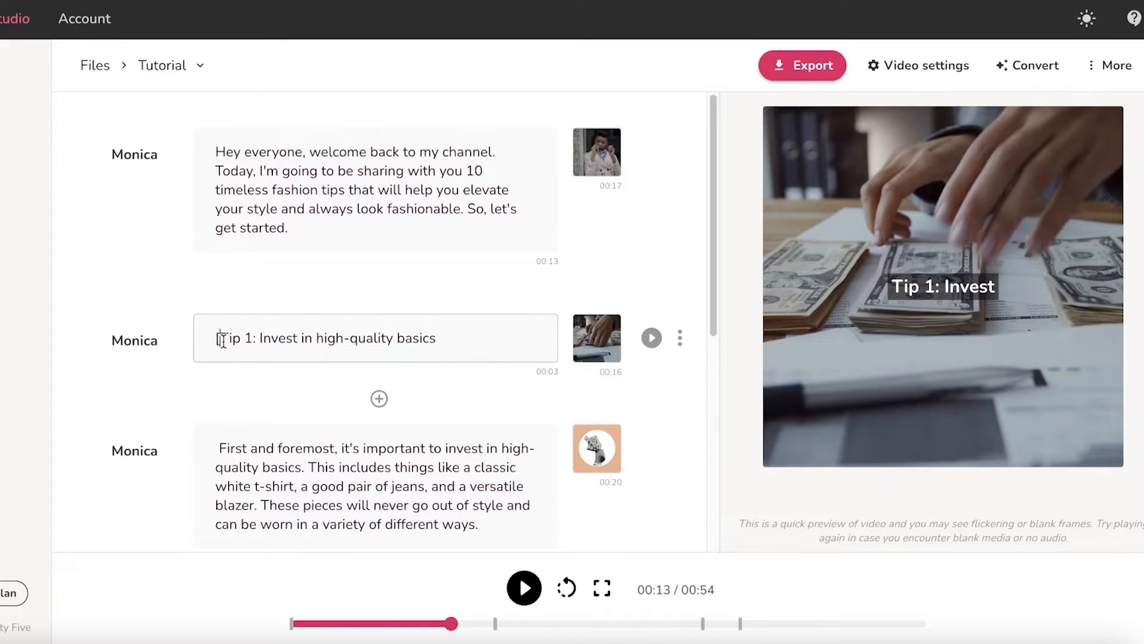
scroll(down, 3)
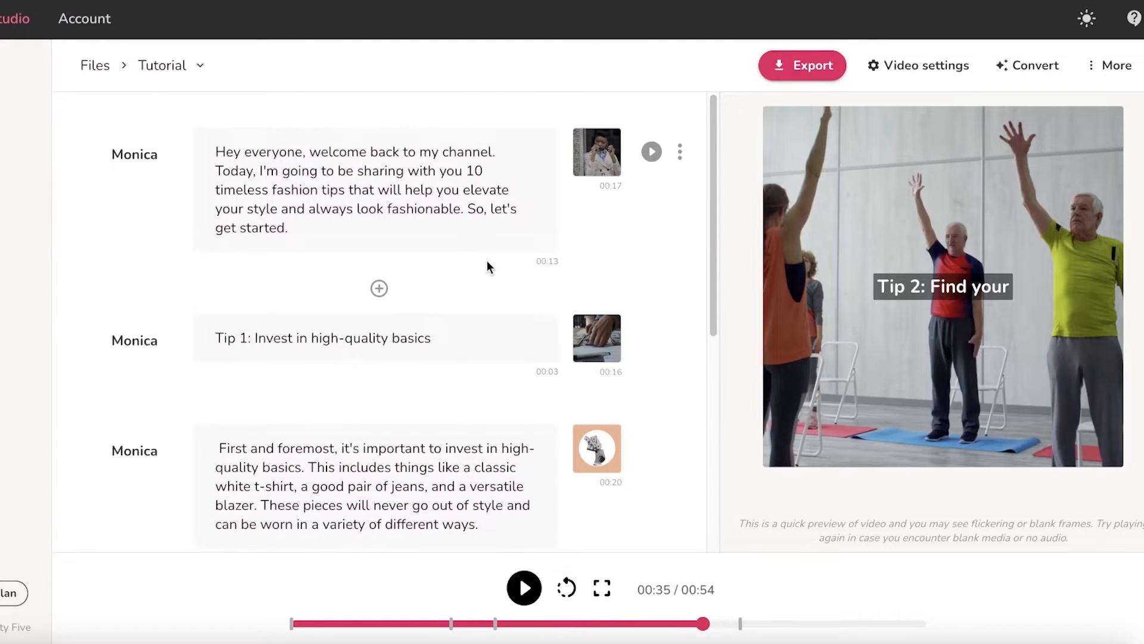
scroll(down, 3)
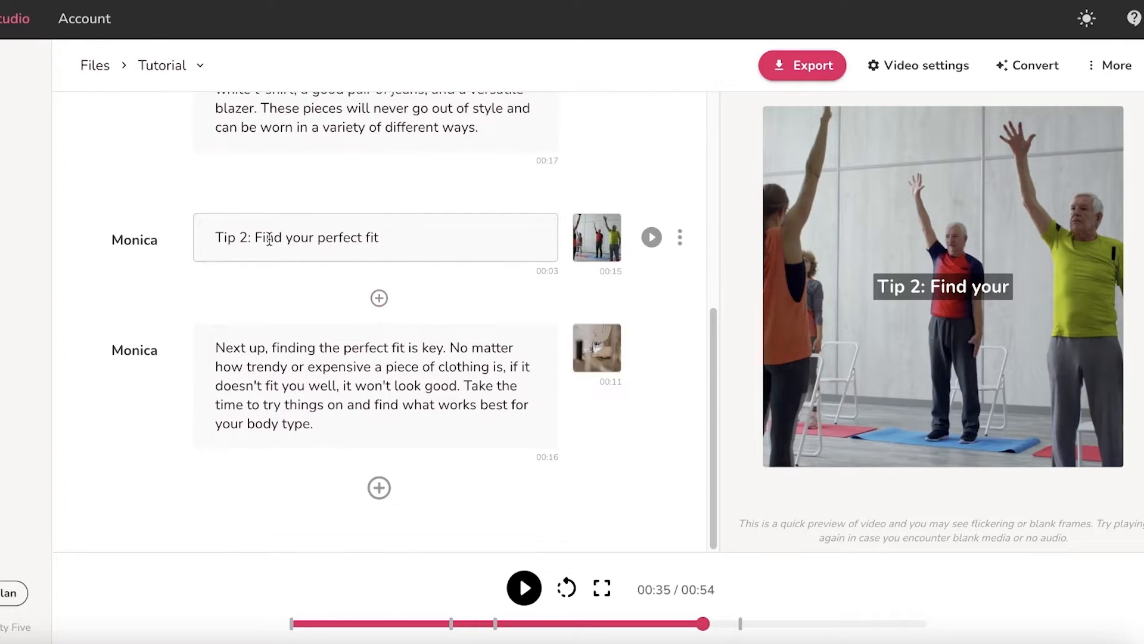
mouse_move(669, 334)
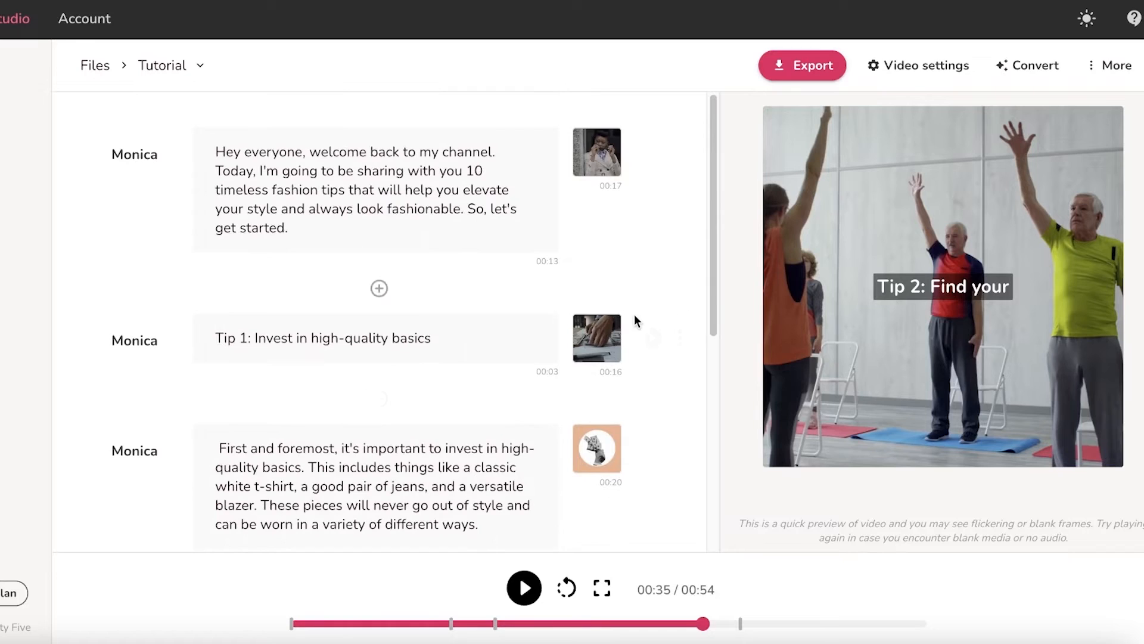
Step: Review the More menu options and export the Tutorial video
click(1031, 64)
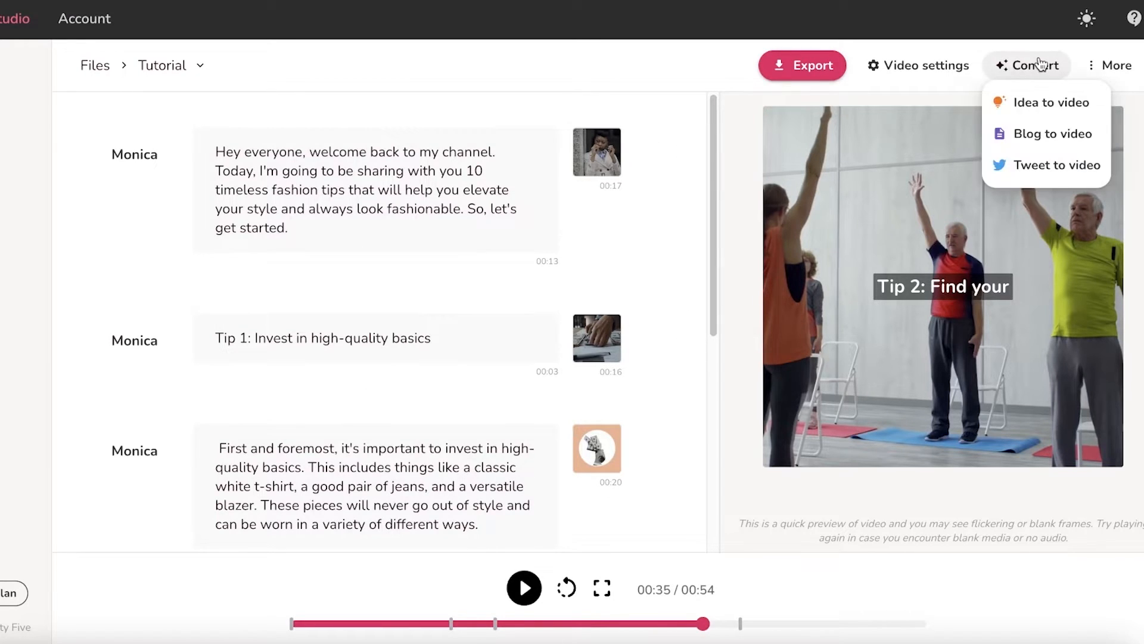
mouse_move(1062, 111)
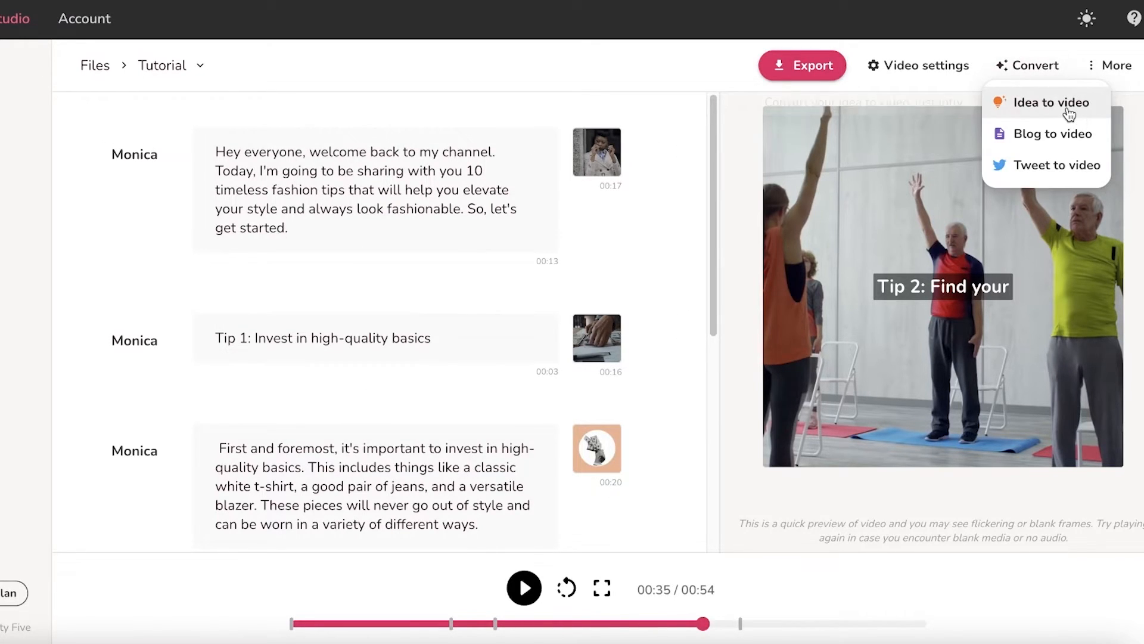
mouse_move(1070, 134)
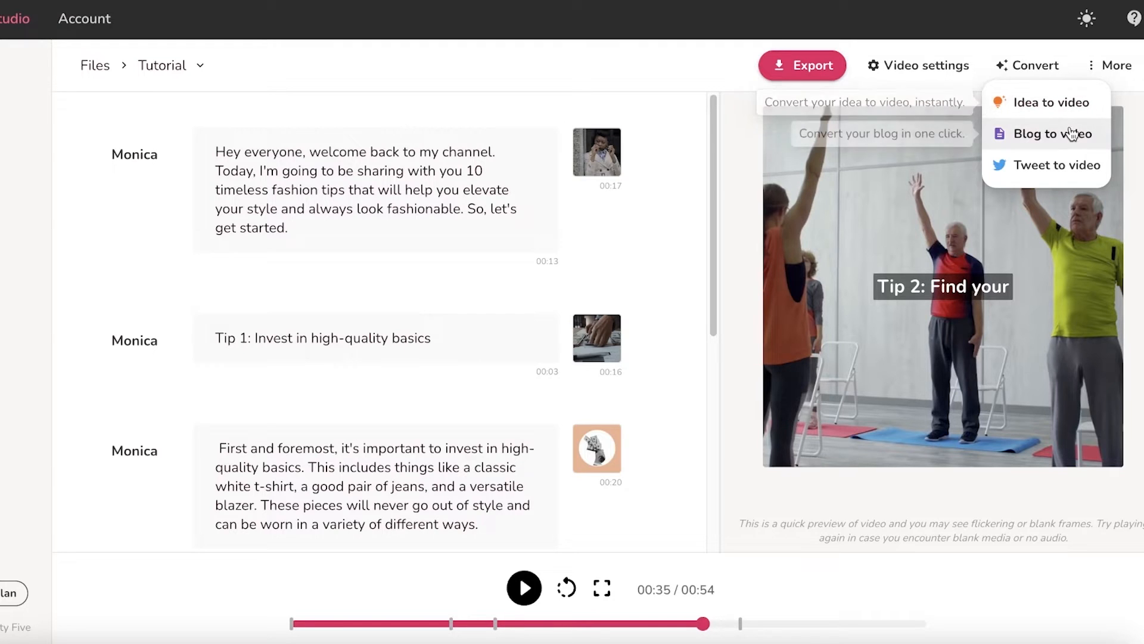
click(1112, 64)
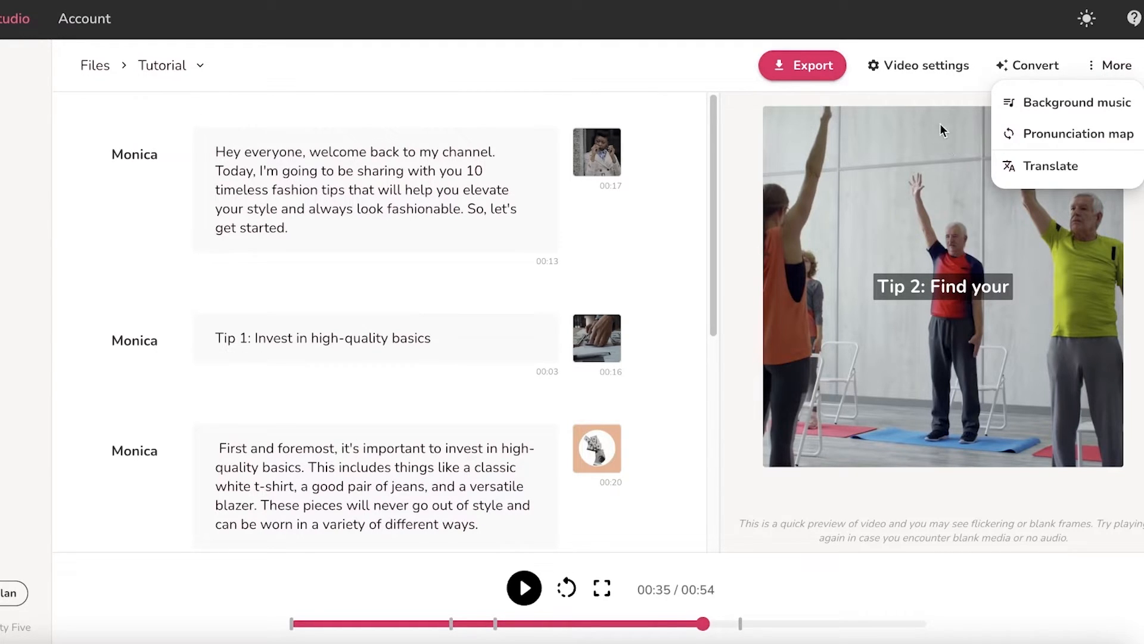
click(813, 64)
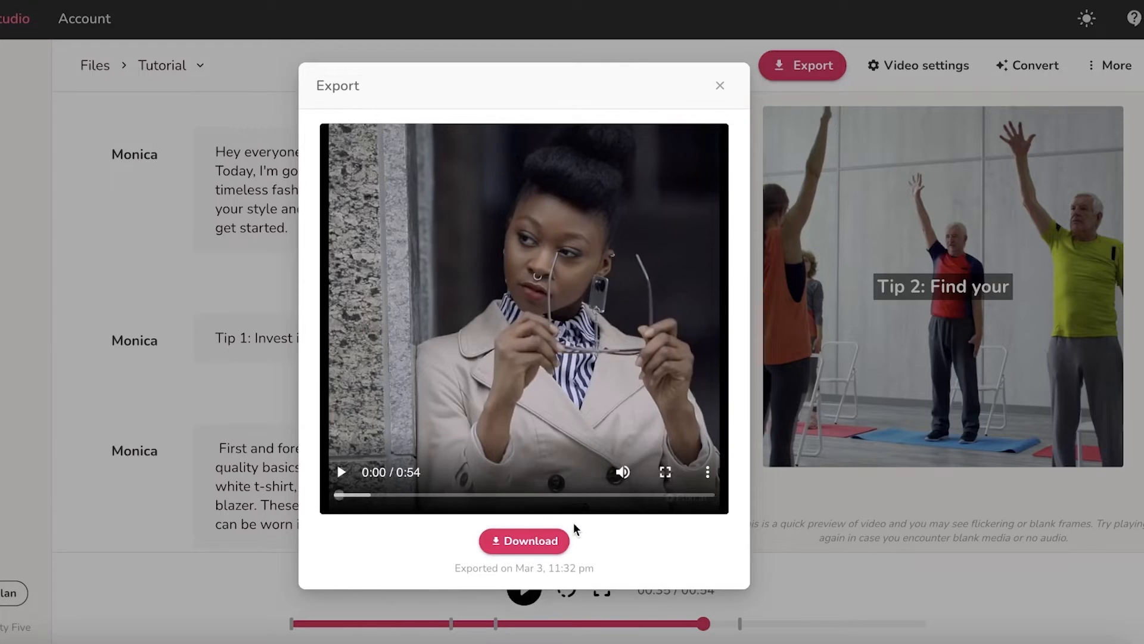
Step: Download the exported 0:54 Tutorial video and close the export window
click(524, 541)
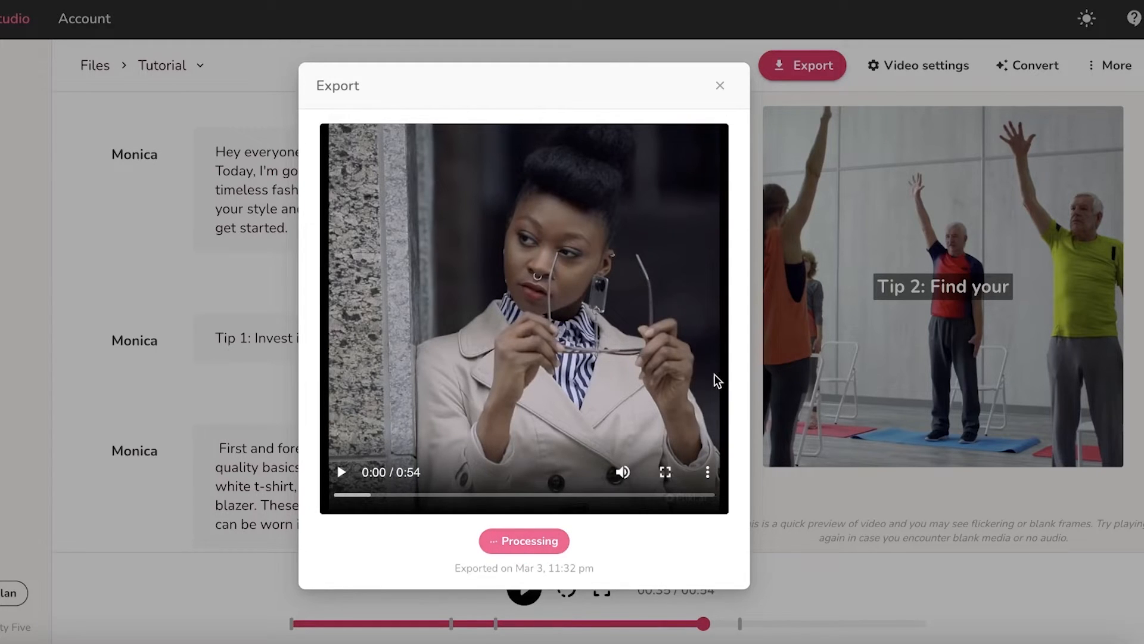
mouse_move(681, 224)
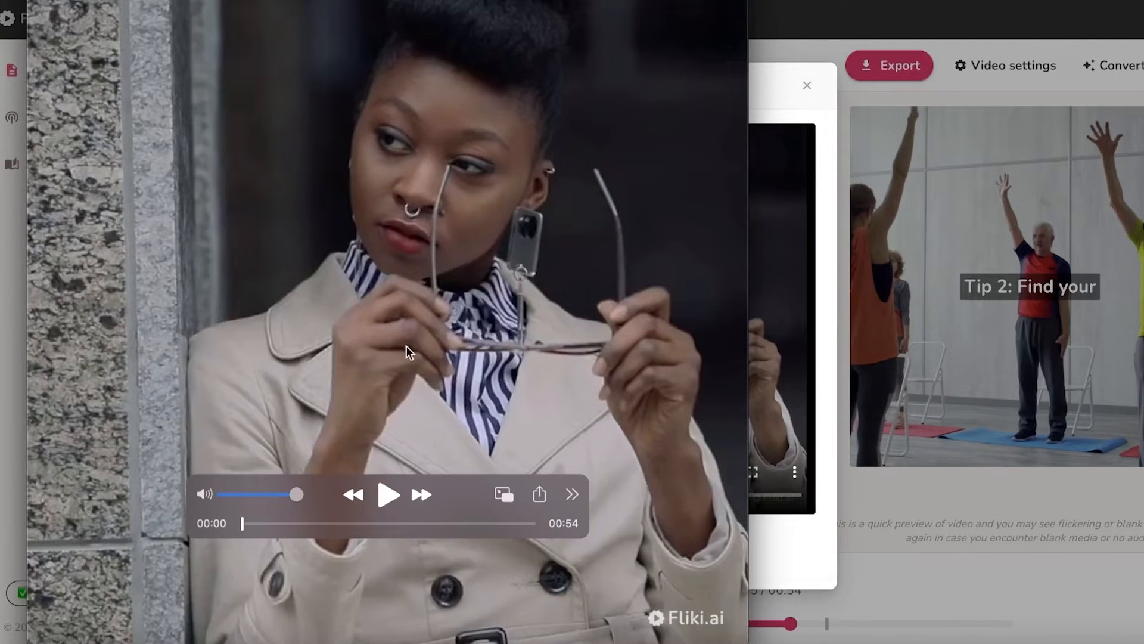
mouse_move(474, 341)
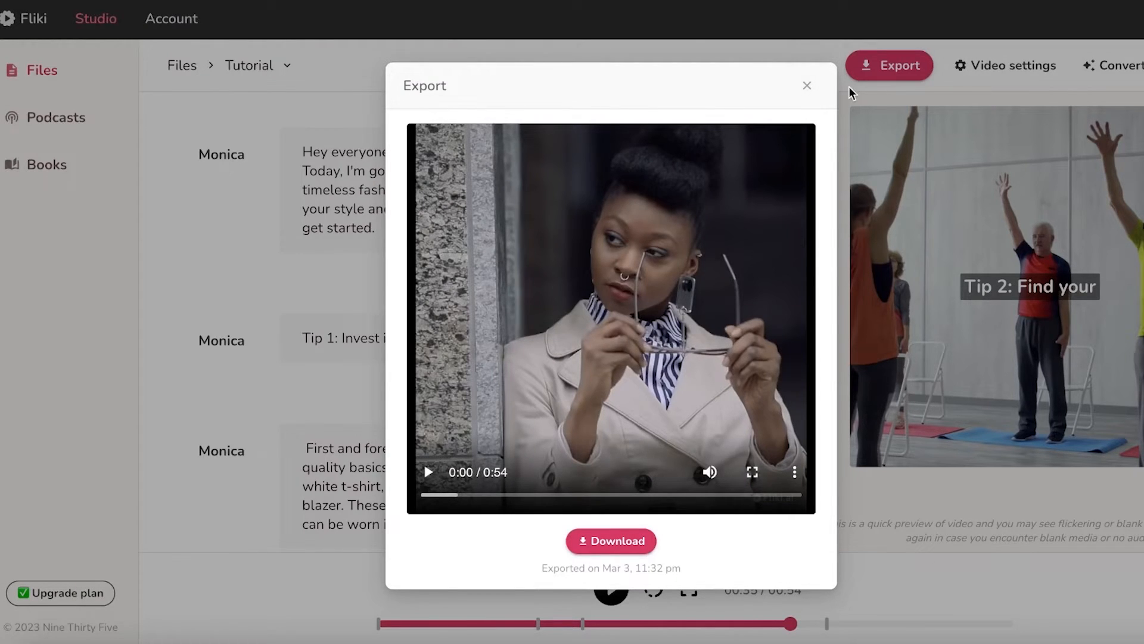
click(1101, 65)
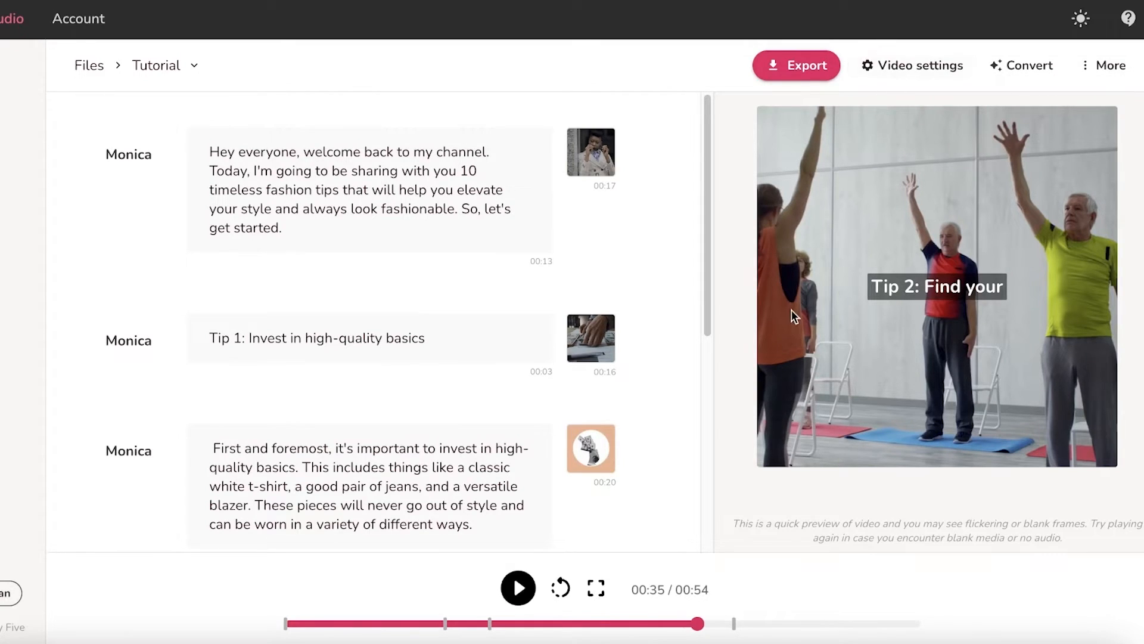
Step: Reset the preview, browse a scene's Stock and My library media, and close the picker unchanged
click(672, 153)
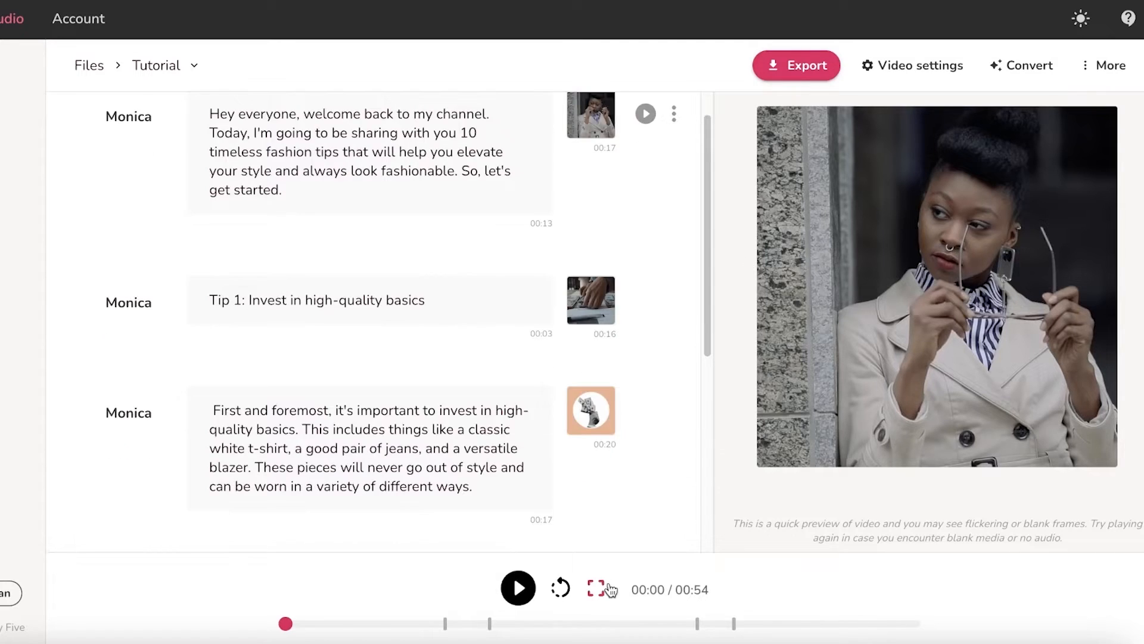
mouse_move(560, 589)
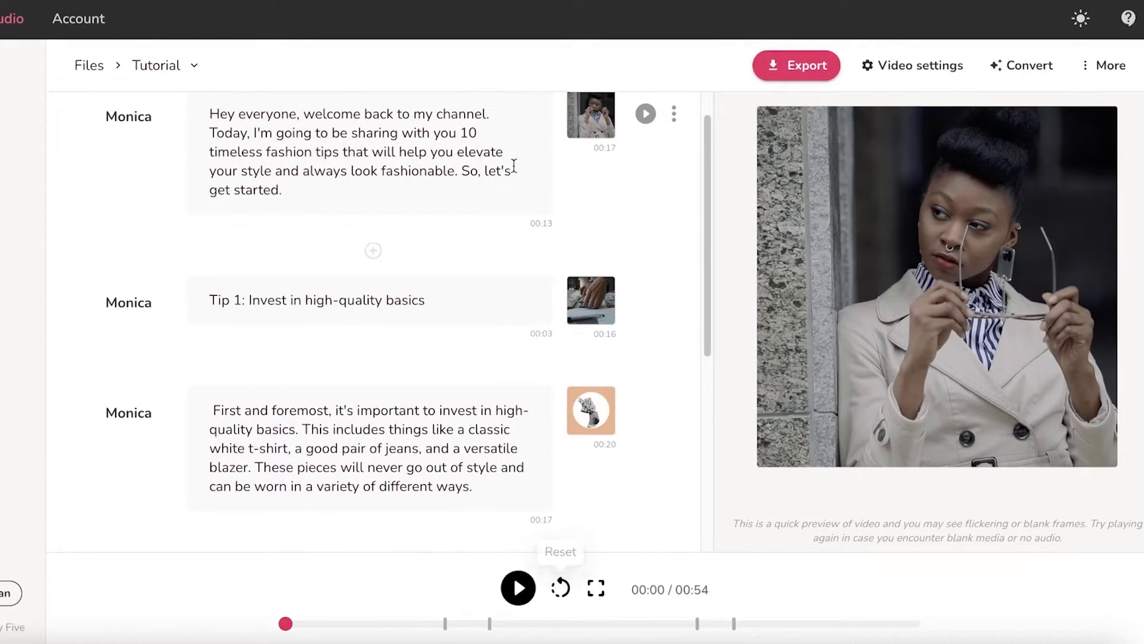
scroll(down, 3)
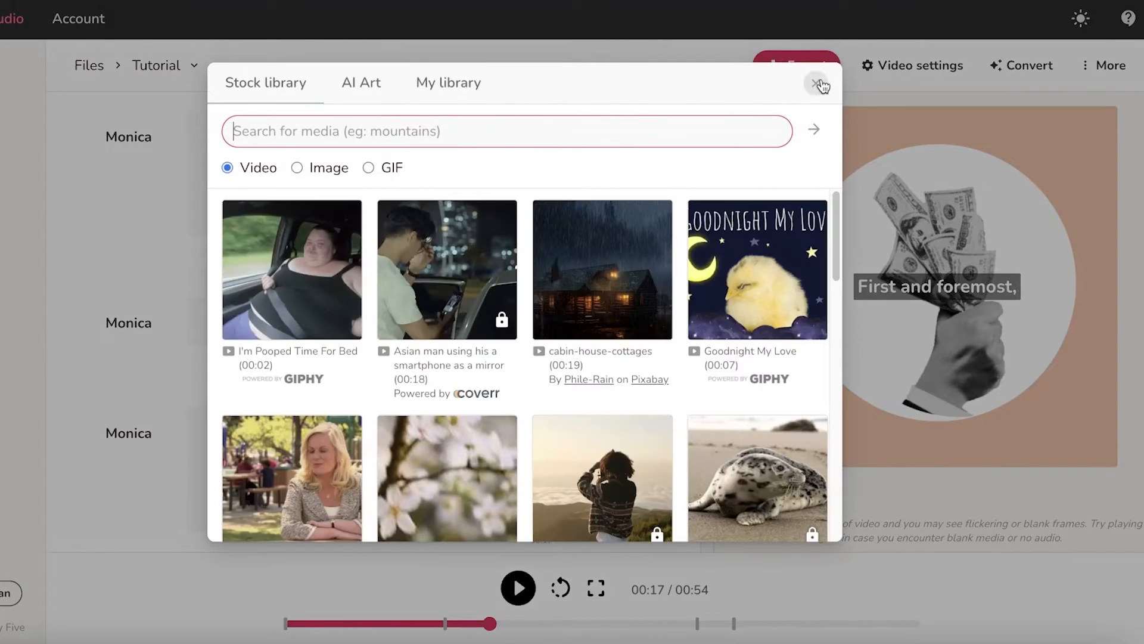
click(816, 82)
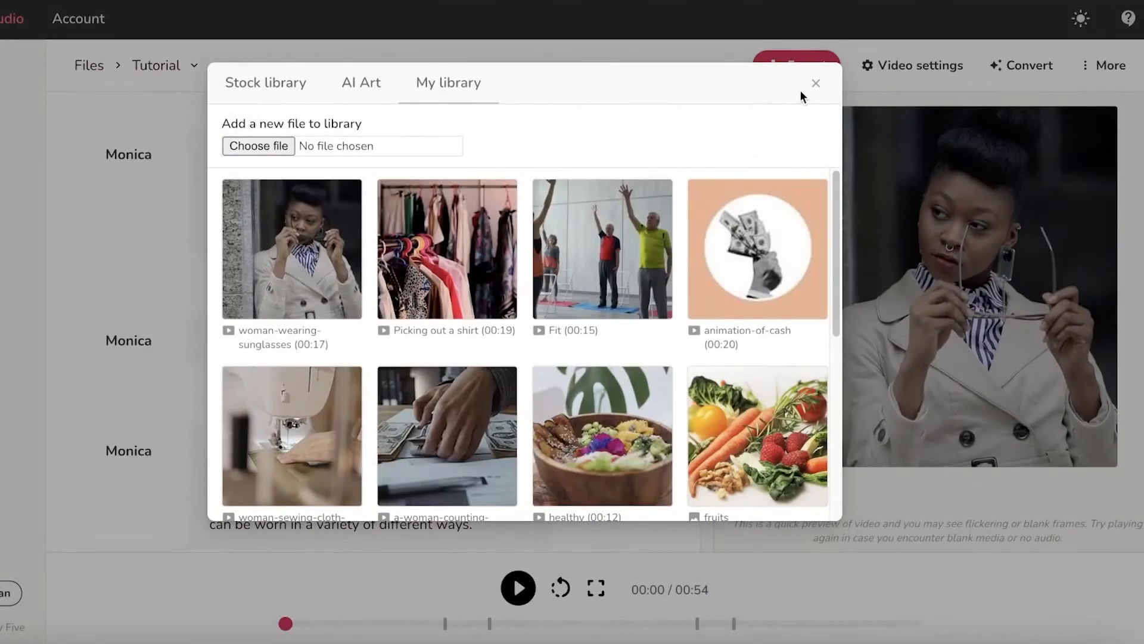
click(816, 84)
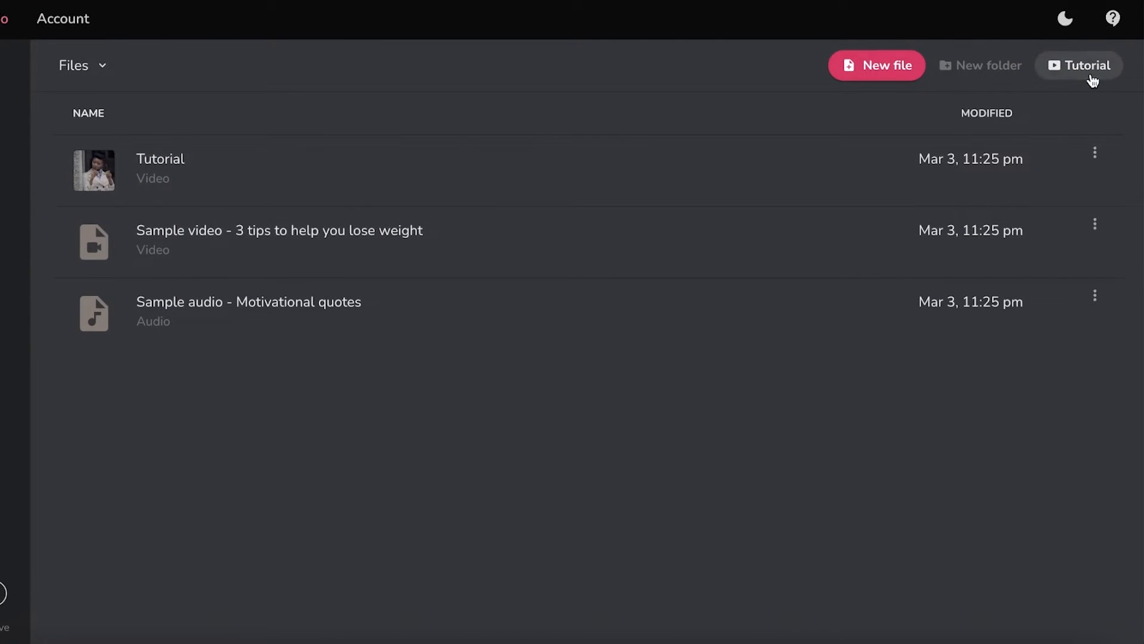
click(1067, 18)
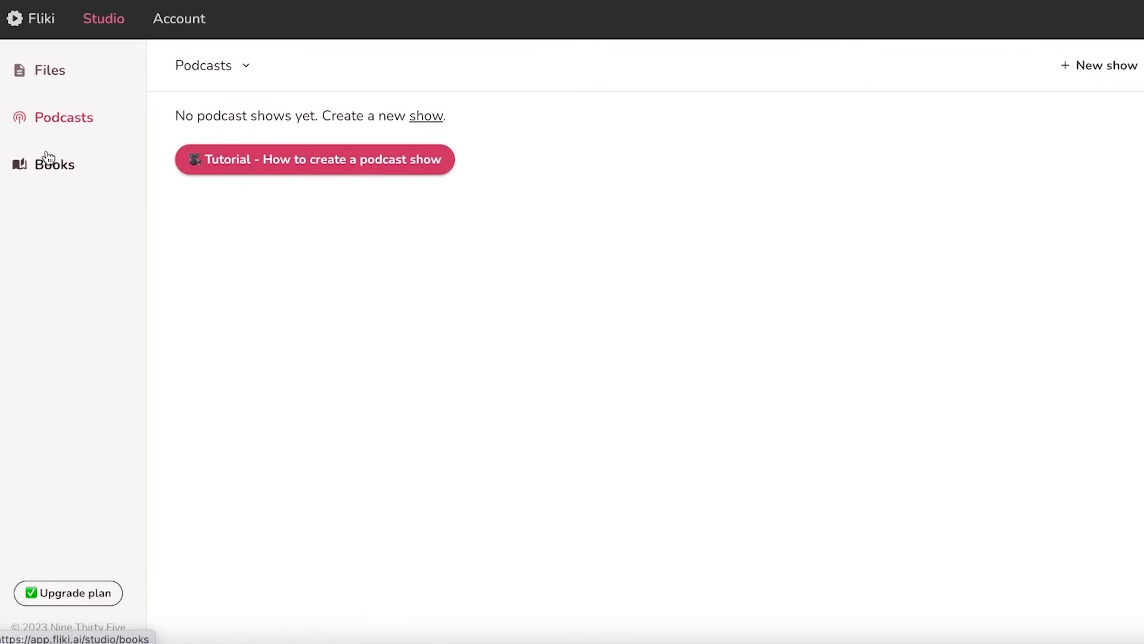
click(51, 69)
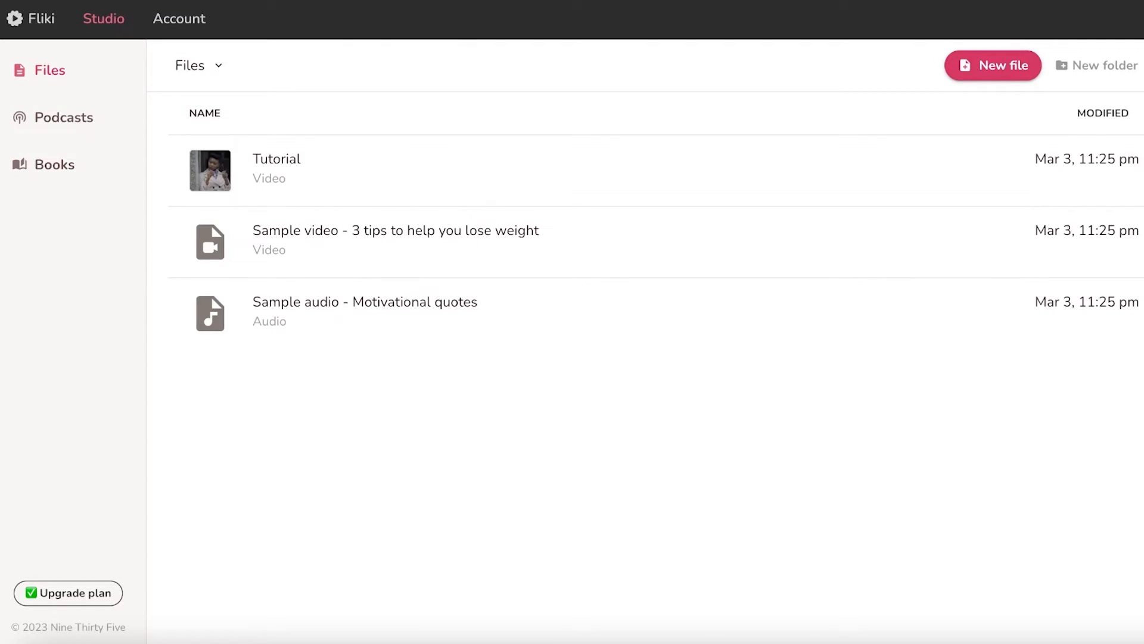
Step: Review Fliki's Free, Basic, Standard and Premium plans with yearly prices of $6, $21 and $66
click(67, 593)
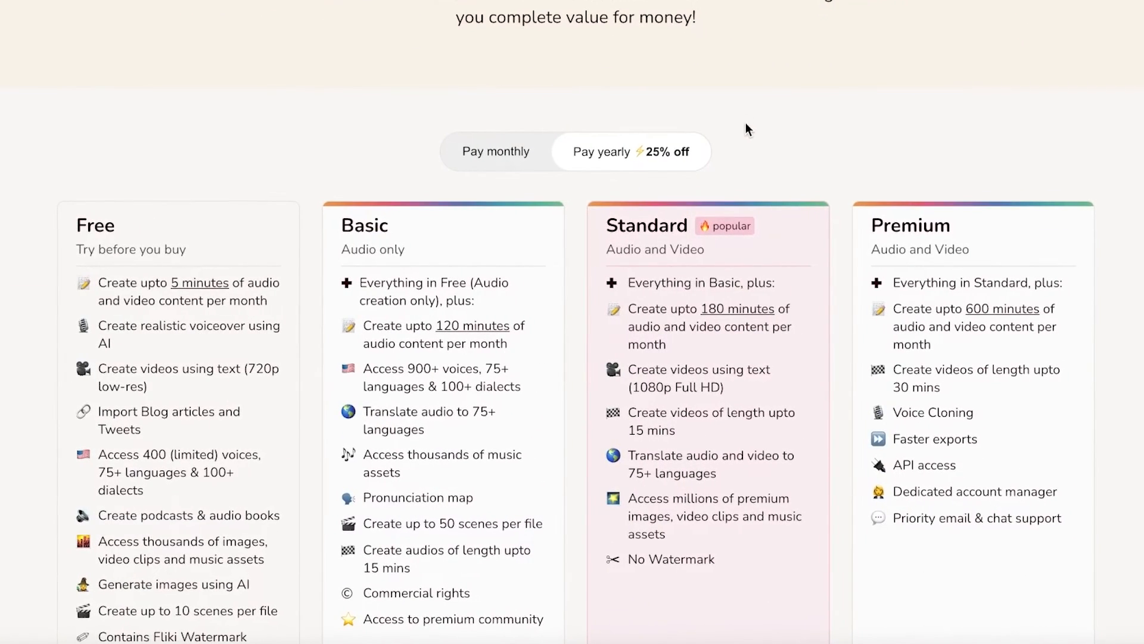
mouse_move(302, 194)
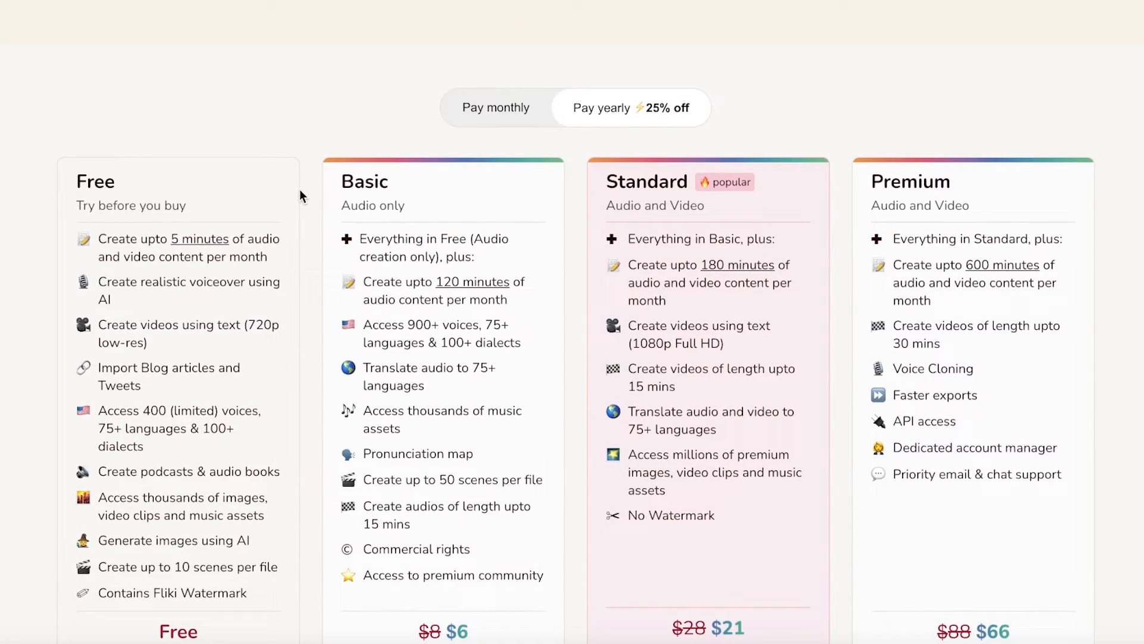
scroll(down, 3)
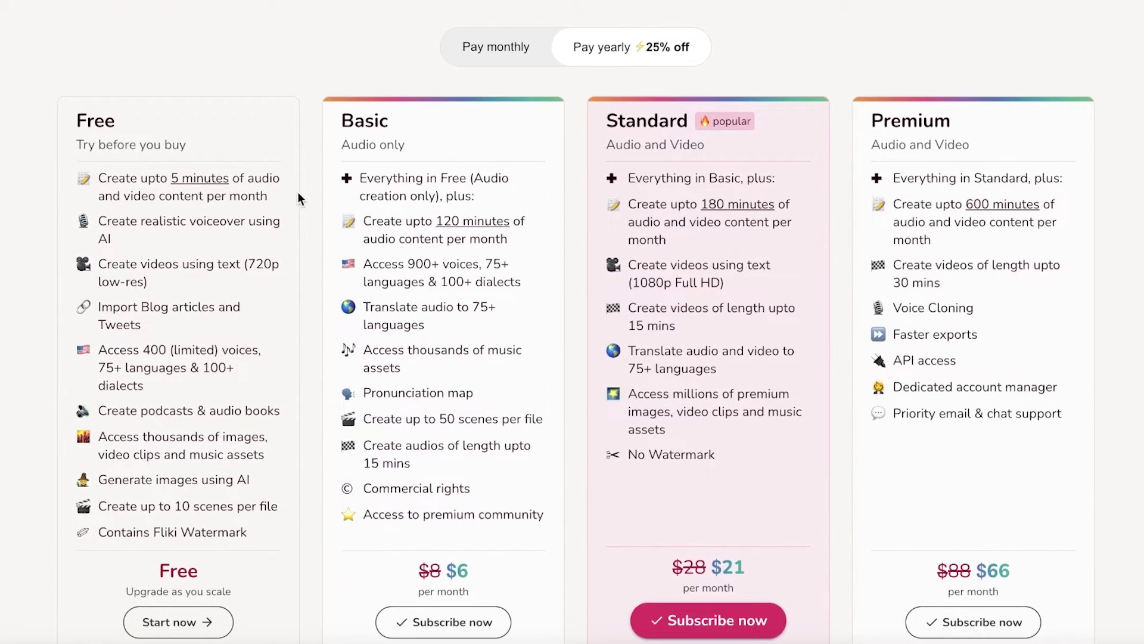
mouse_move(230, 157)
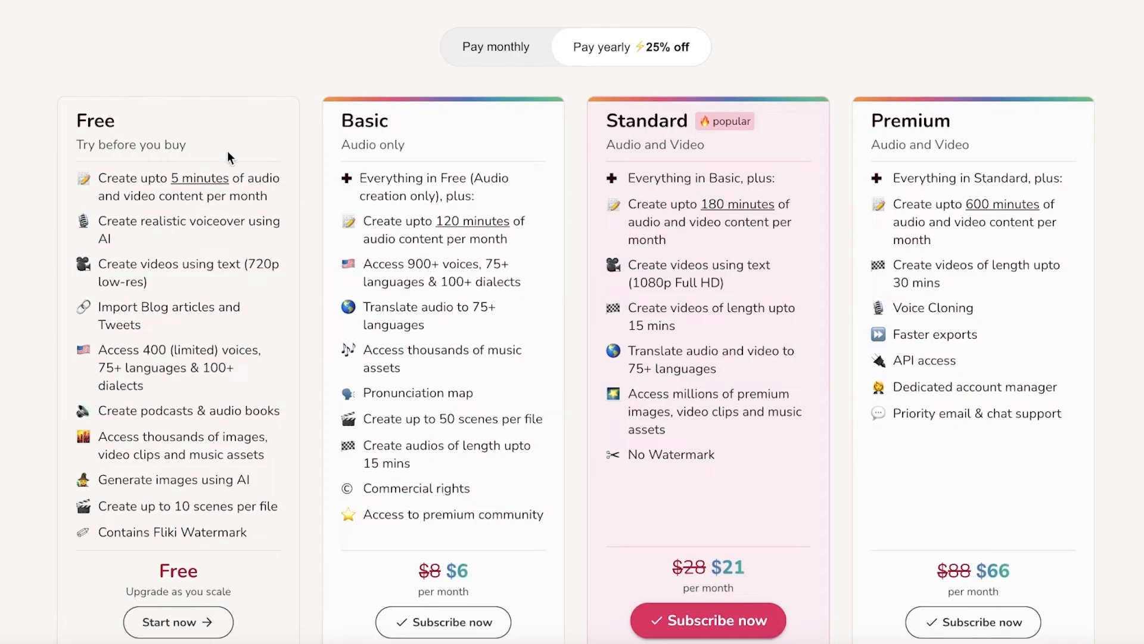
mouse_move(410, 94)
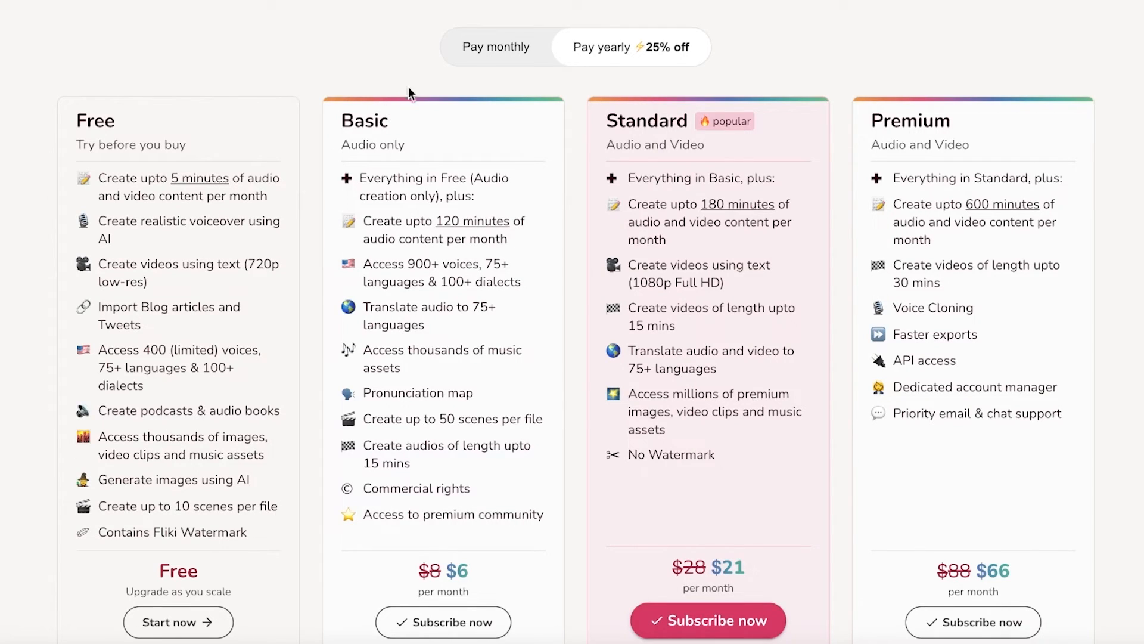
mouse_move(420, 89)
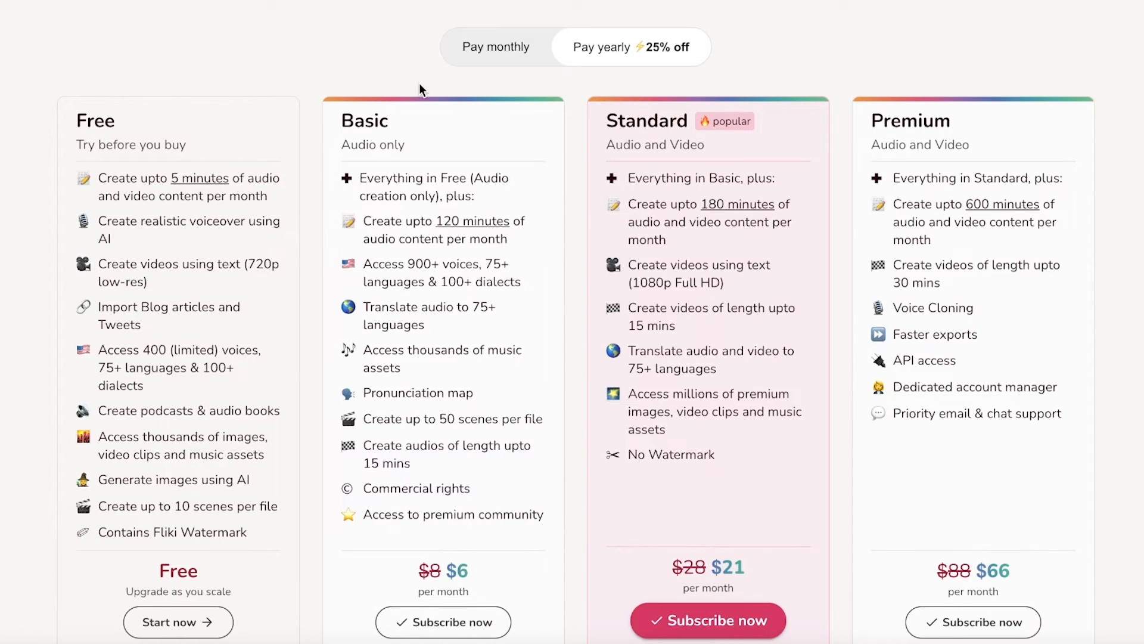
scroll(down, 3)
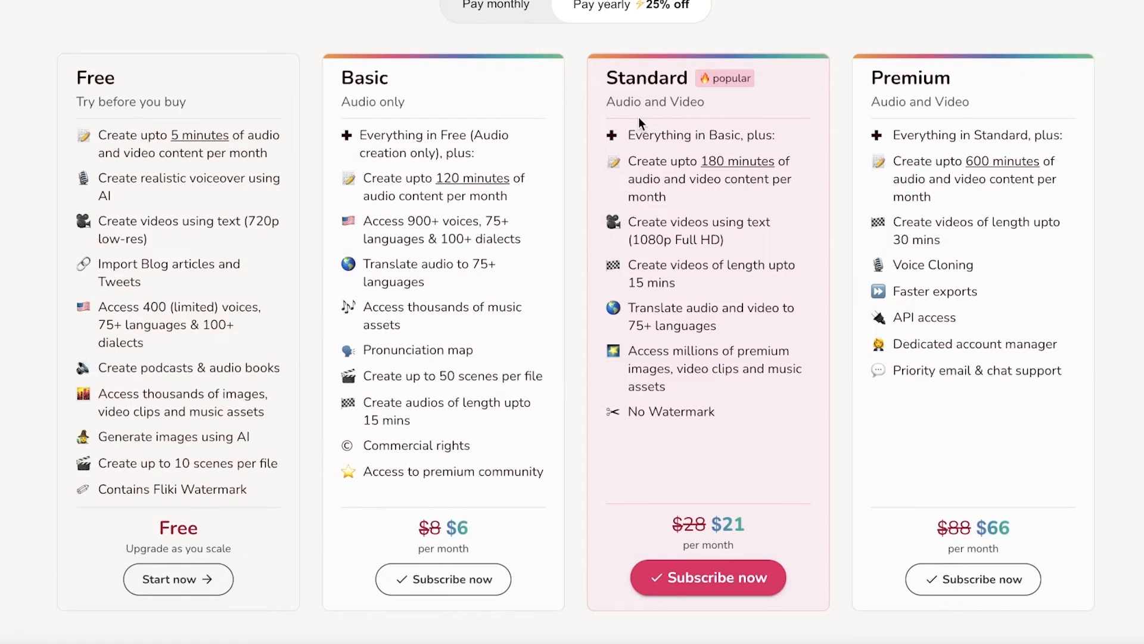
mouse_move(662, 157)
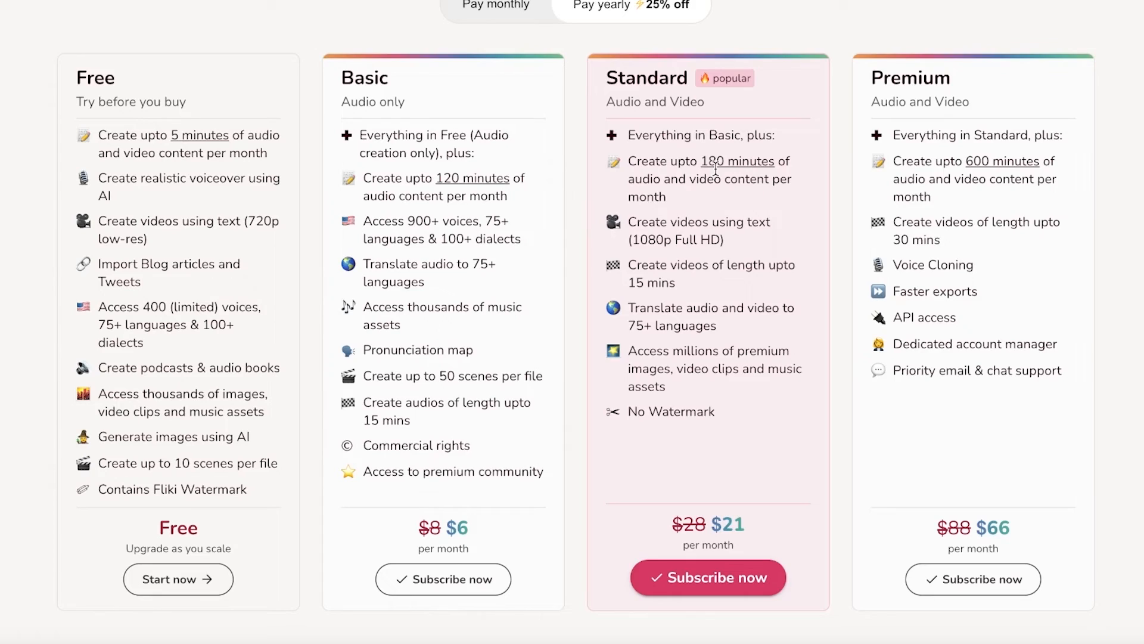
mouse_move(758, 523)
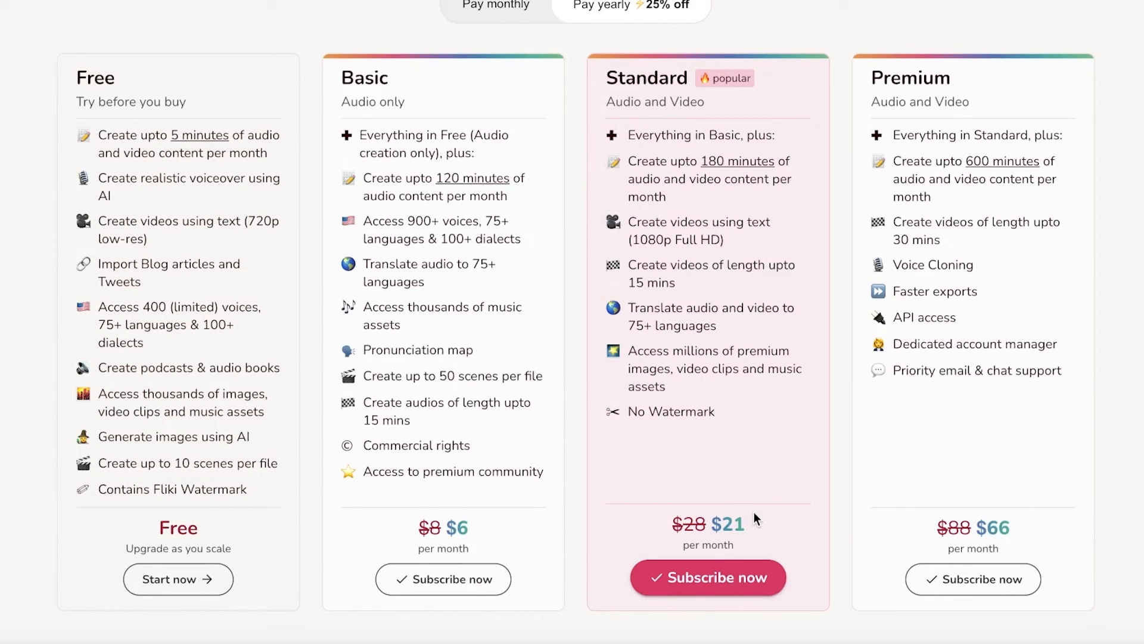
mouse_move(748, 492)
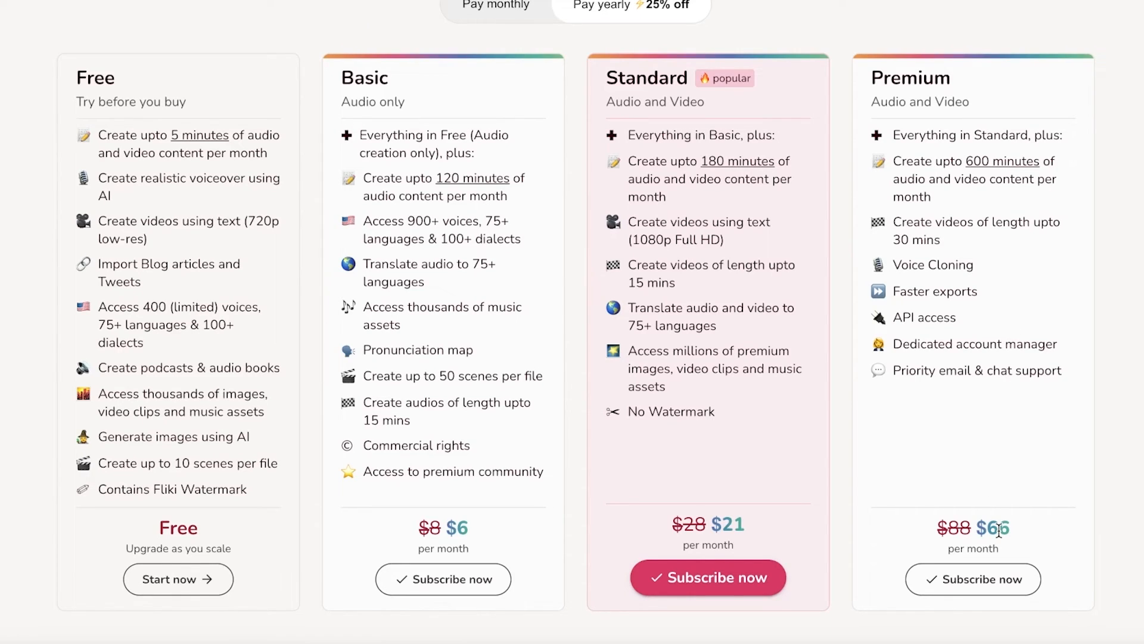
mouse_move(618, 67)
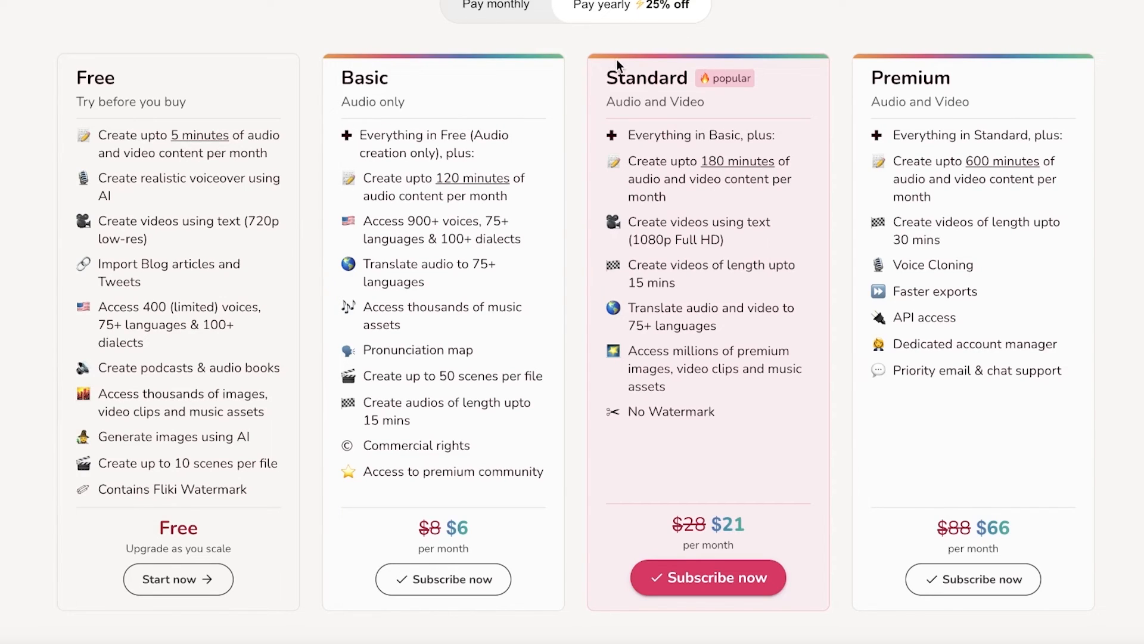
mouse_move(734, 297)
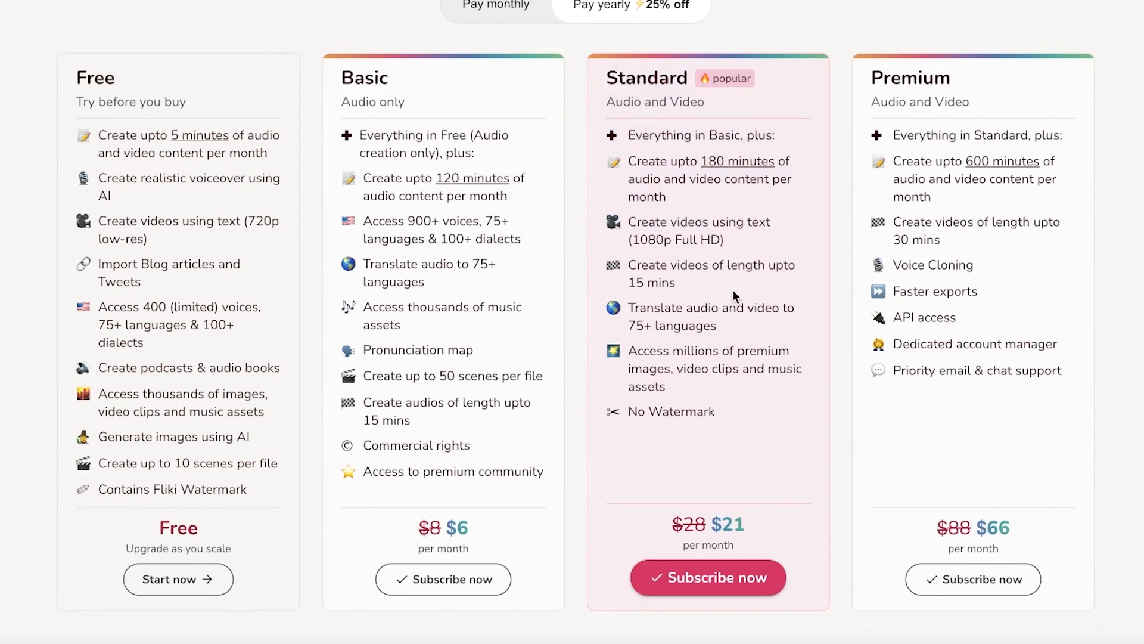
mouse_move(820, 231)
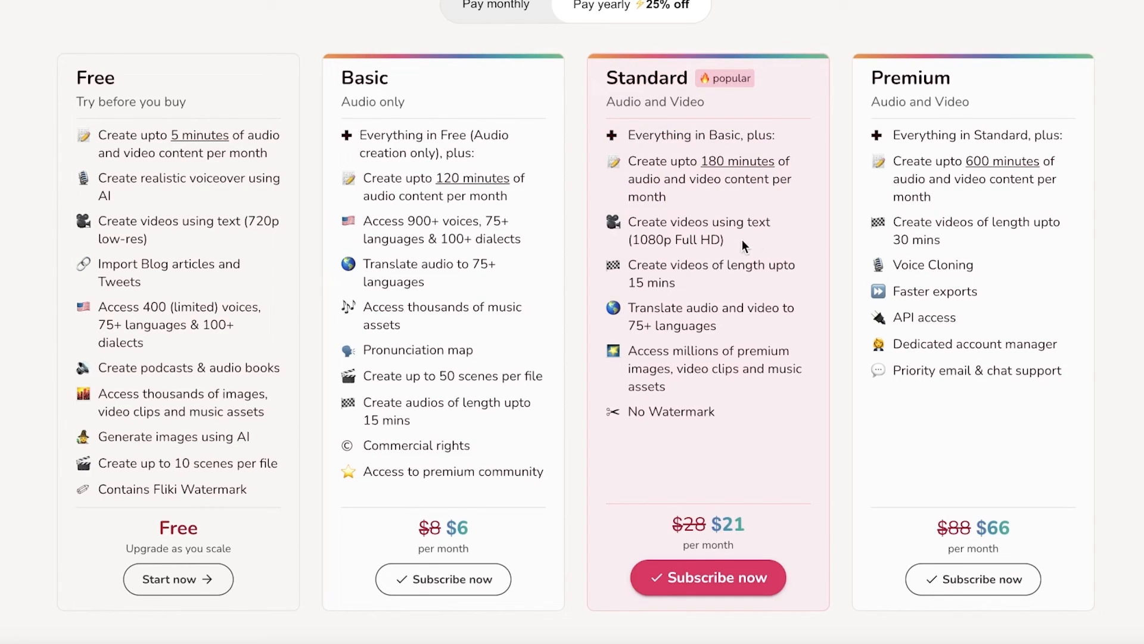
mouse_move(727, 248)
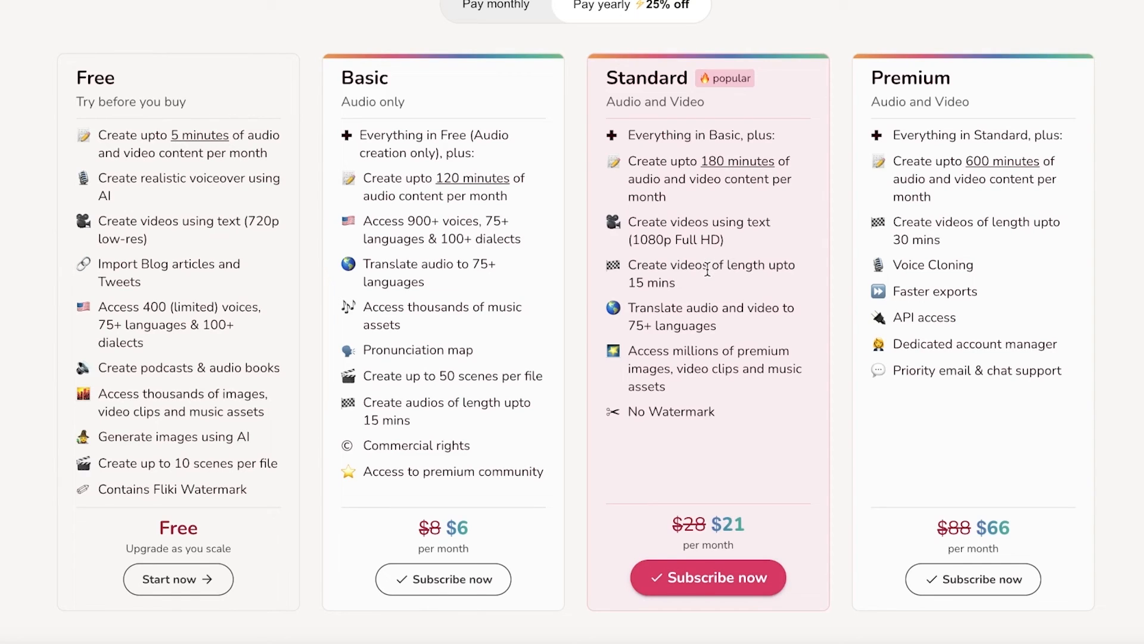
mouse_move(681, 327)
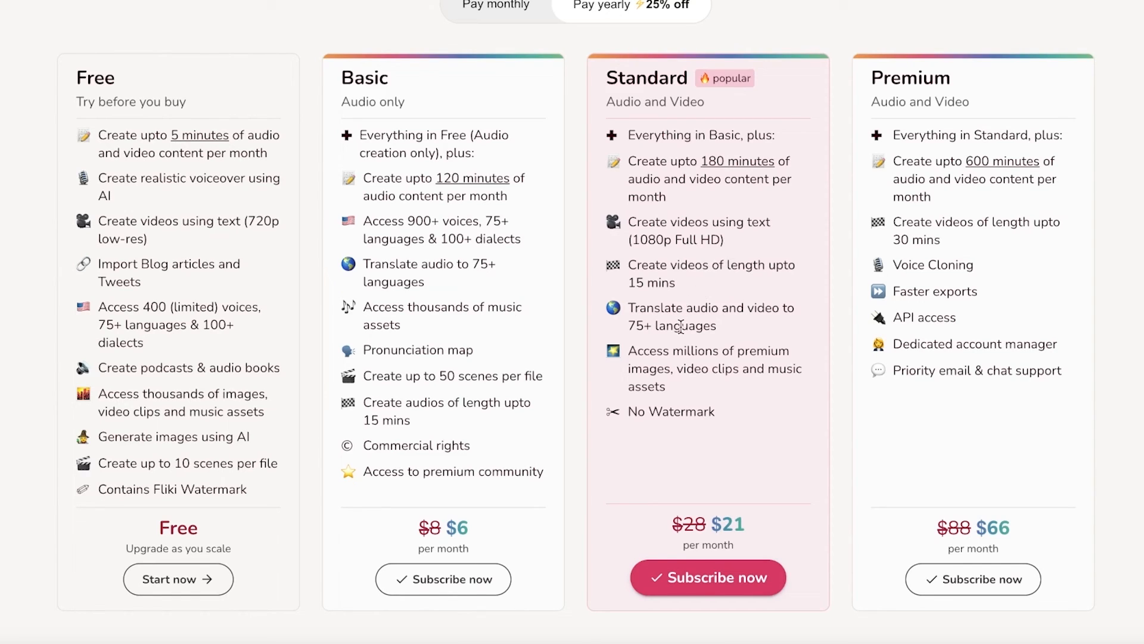
mouse_move(704, 265)
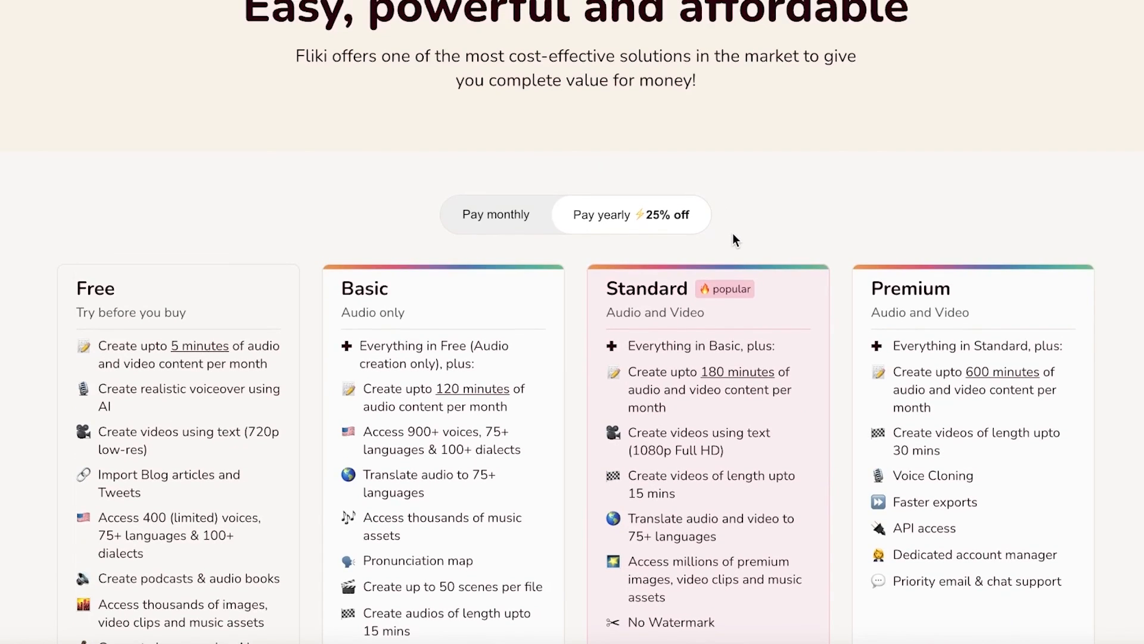
scroll(down, 3)
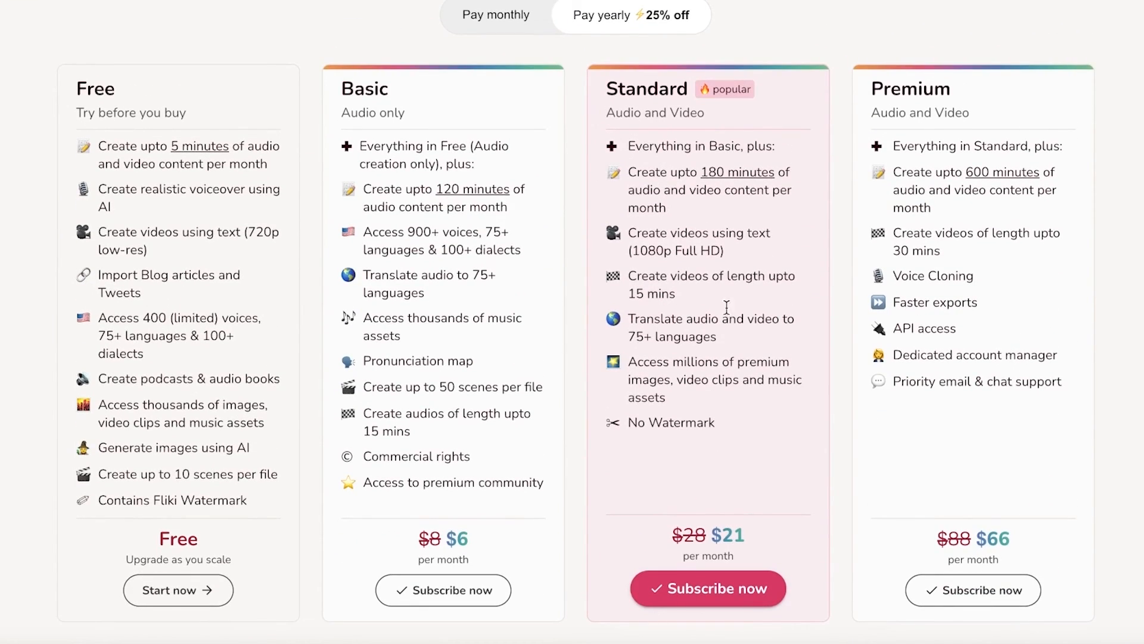